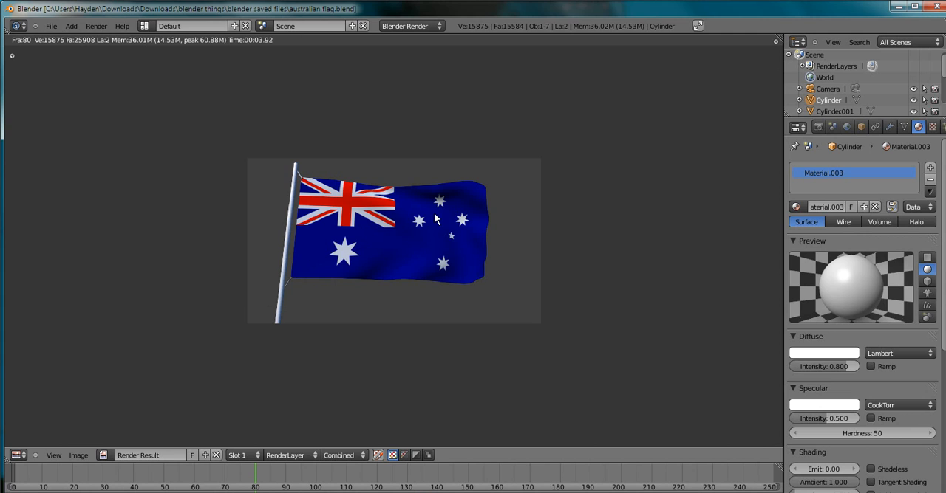
{"action": "mouse_move", "coordinate": [320, 188]}
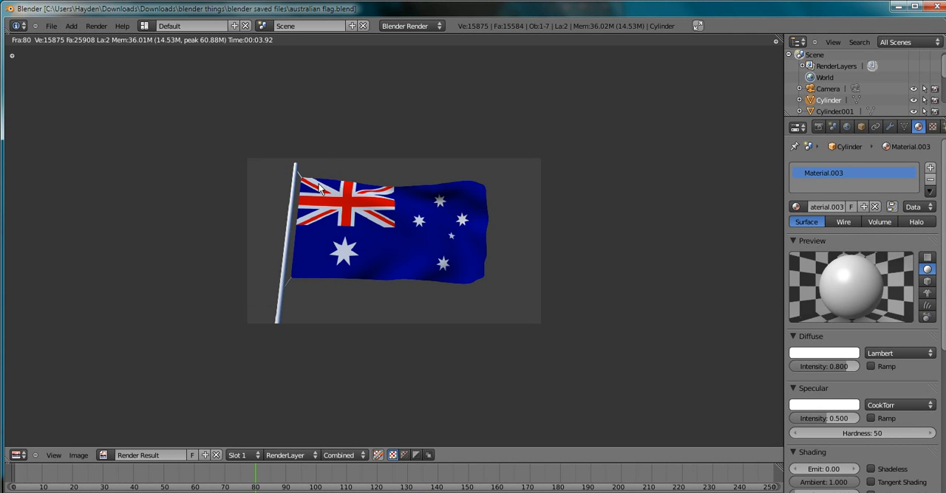
{"action": "mouse_move", "coordinate": [472, 243]}
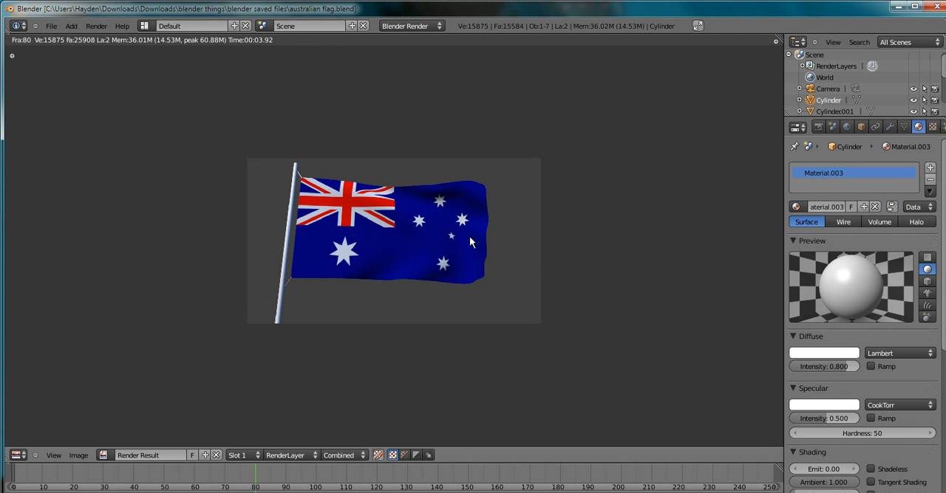
{"action": "mouse_move", "coordinate": [362, 284]}
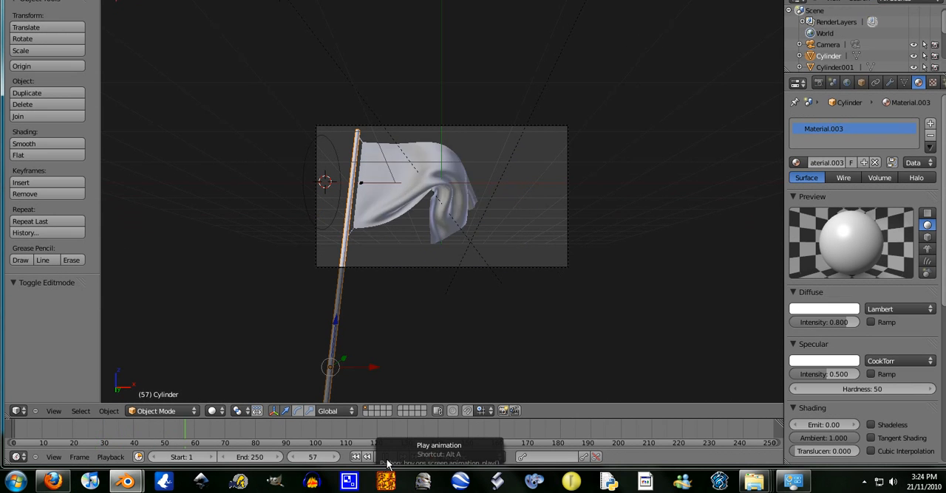
Play the wind-blown flag cloth animation in the 3D View, then stop it
{"action": "left_click", "coordinate": [380, 457]}
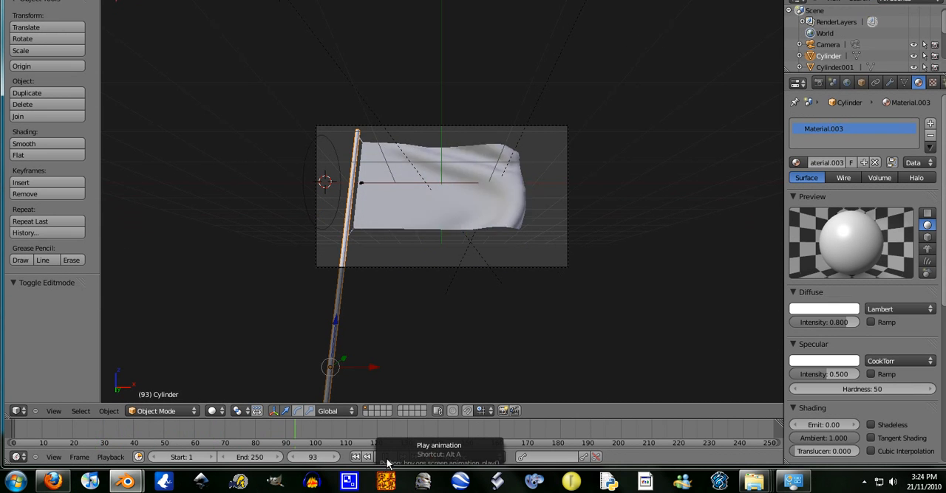
{"action": "left_click", "coordinate": [390, 457]}
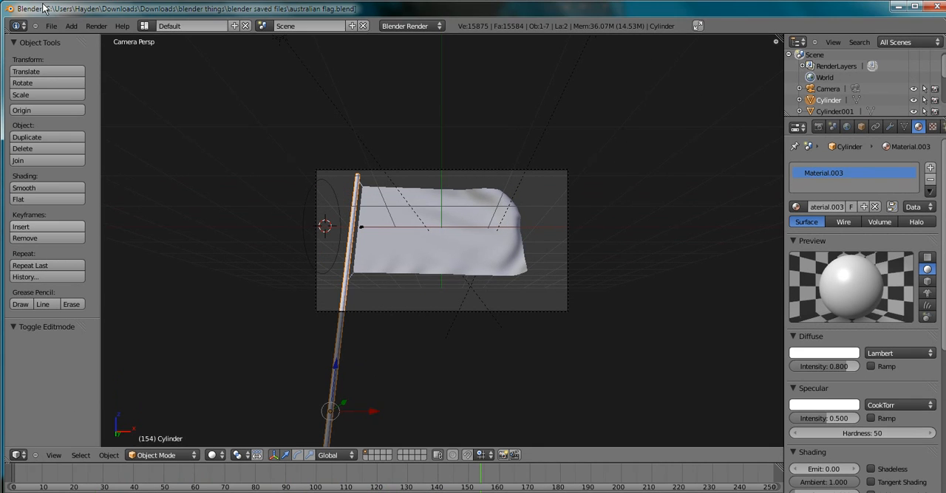
Start a new default scene and view the cube from the front
{"action": "left_click", "coordinate": [51, 26]}
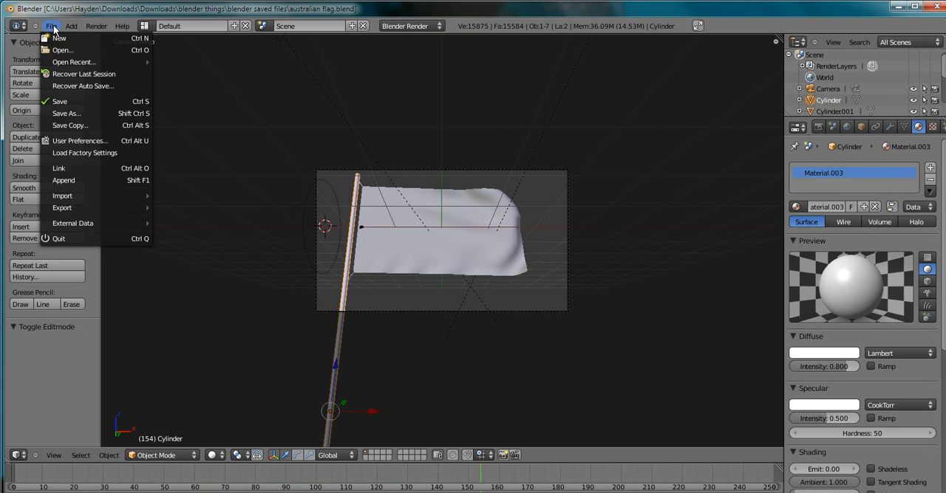
{"action": "left_click", "coordinate": [59, 38]}
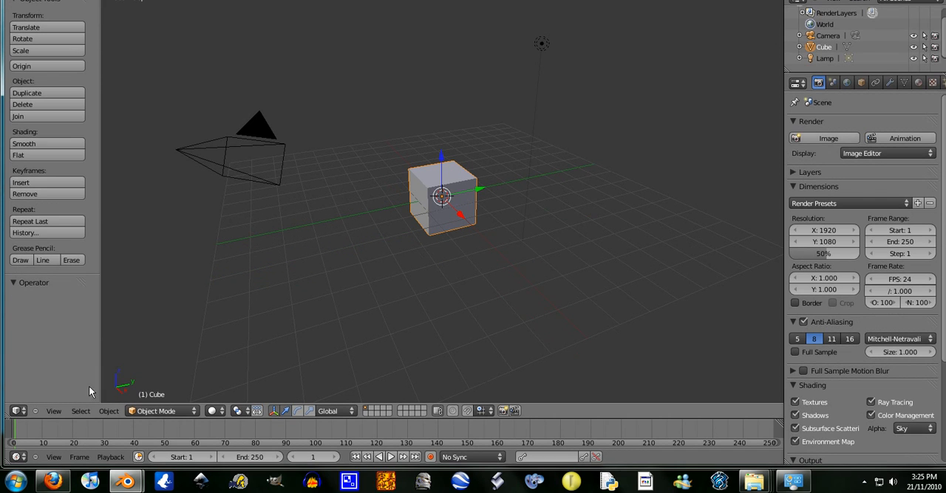
{"action": "left_click", "coordinate": [54, 411]}
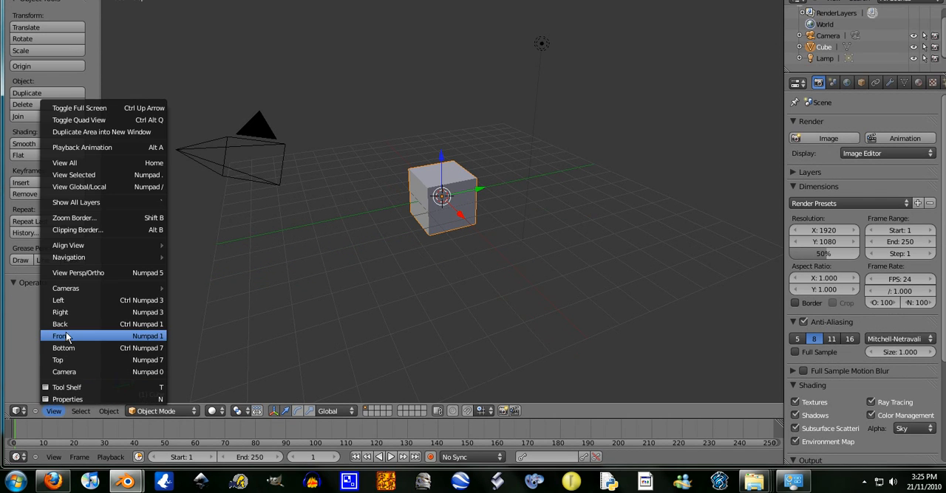
{"action": "left_click", "coordinate": [59, 336]}
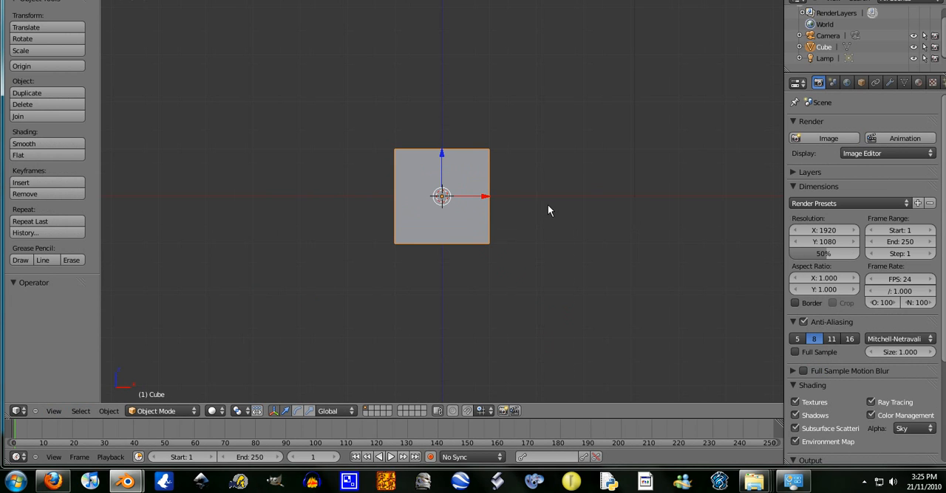
Replace the cube with a plane rotated 90° on X, scaled 2 on X, smooth-shaded
{"action": "left_click", "coordinate": [23, 104]}
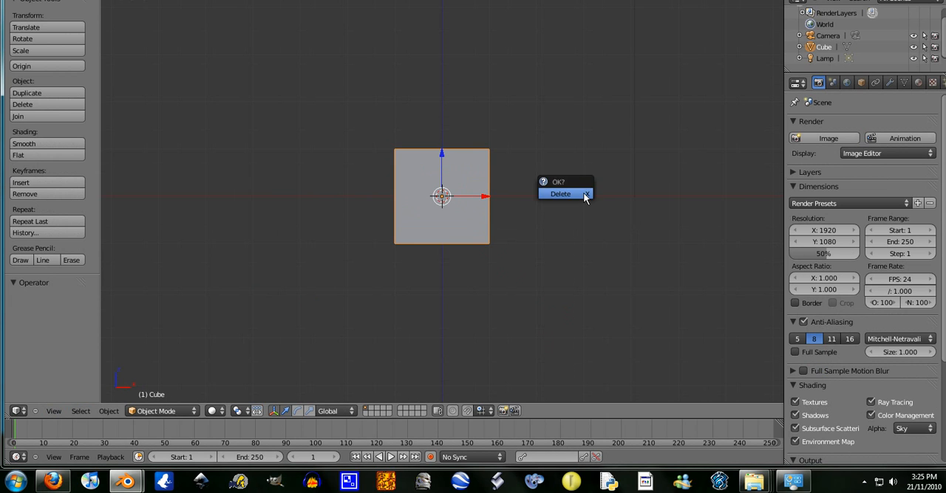
{"action": "left_click", "coordinate": [560, 193]}
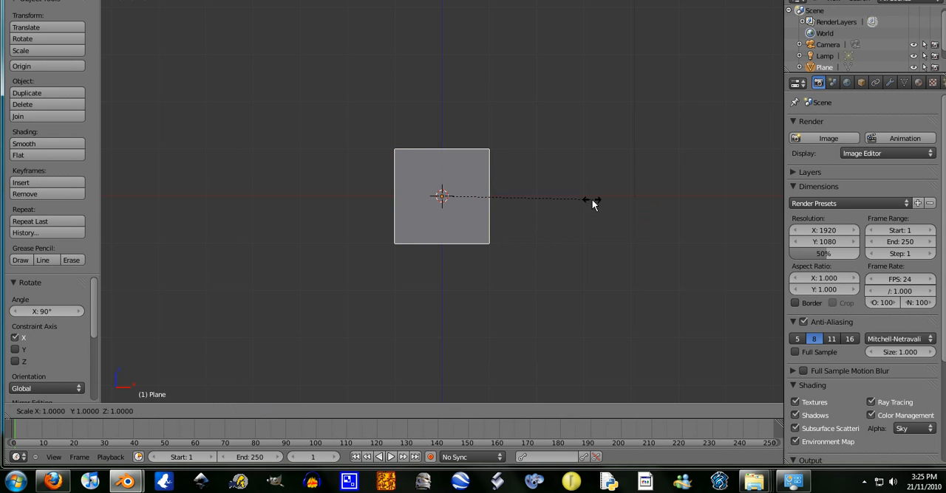
{"action": "mouse_move", "coordinate": [738, 171]}
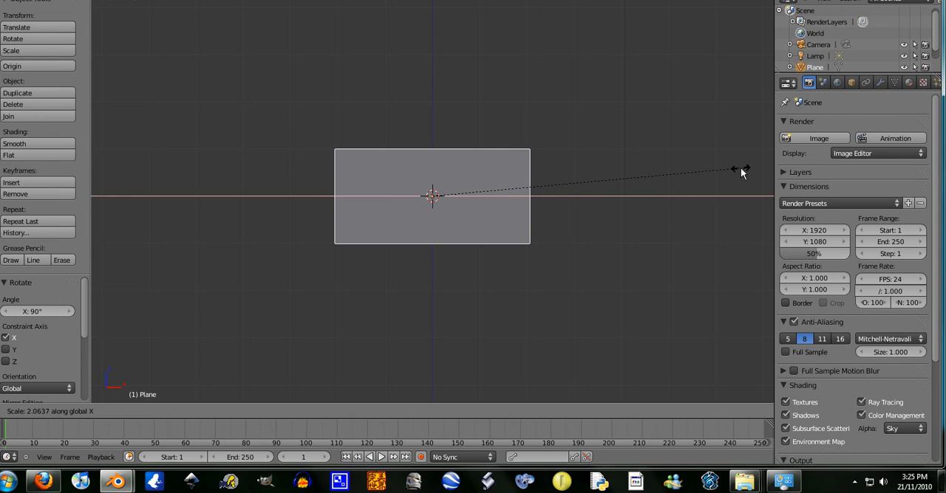
{"action": "mouse_move", "coordinate": [731, 176]}
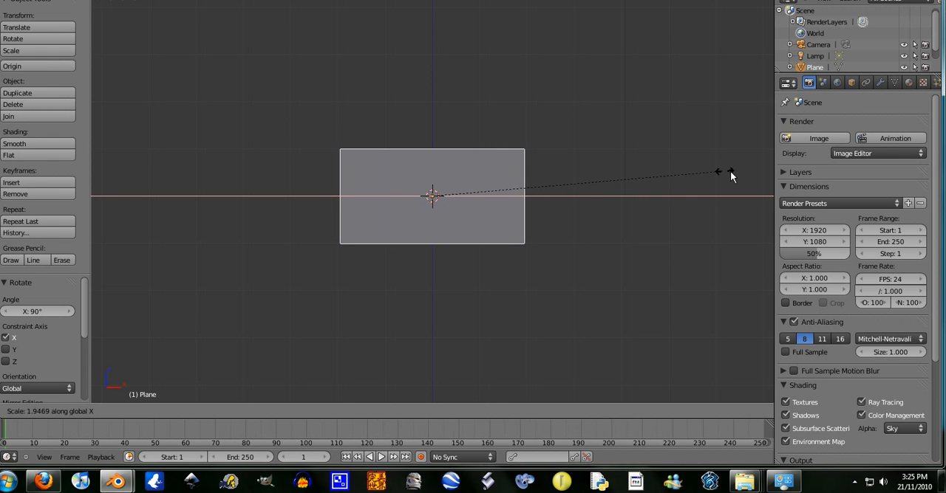
{"action": "left_click", "coordinate": [484, 197]}
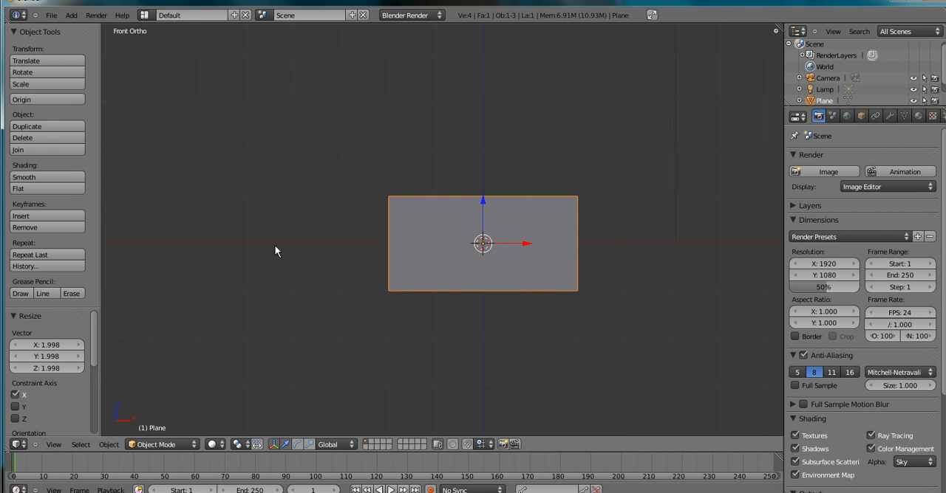
{"action": "left_click", "coordinate": [24, 178]}
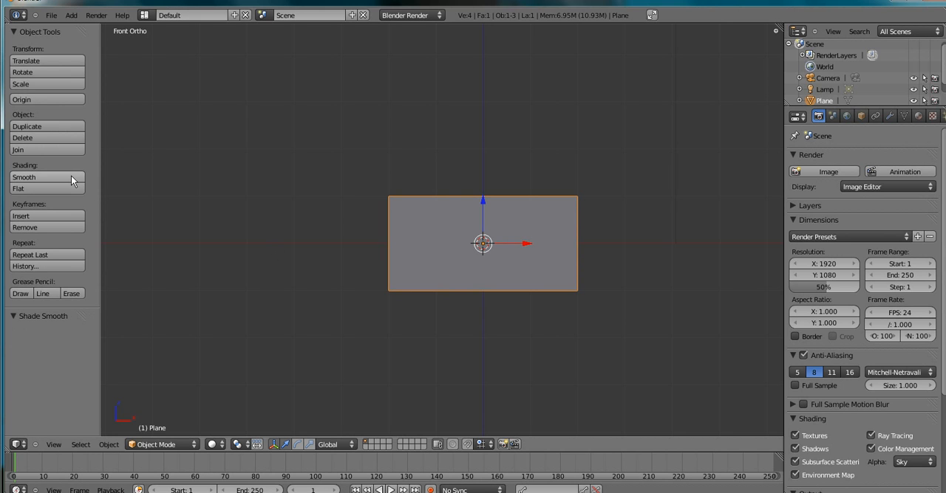
{"action": "mouse_move", "coordinate": [17, 180]}
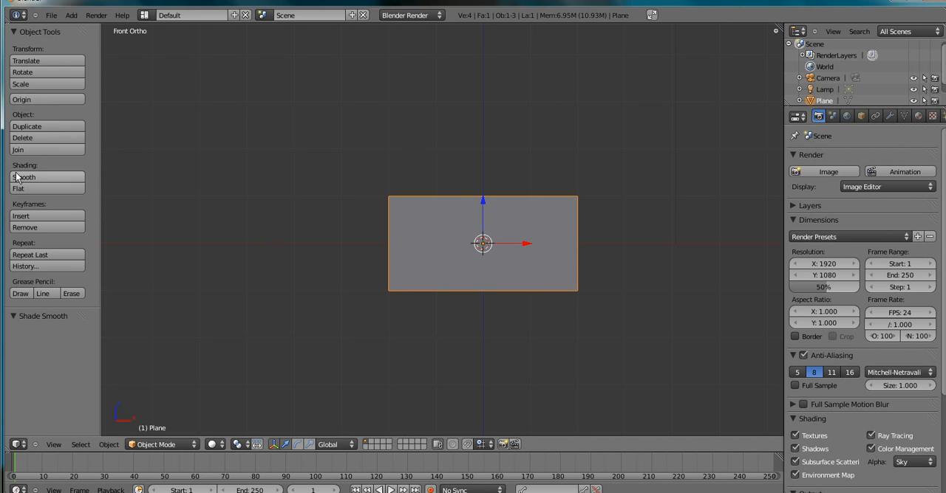
{"action": "mouse_move", "coordinate": [421, 230]}
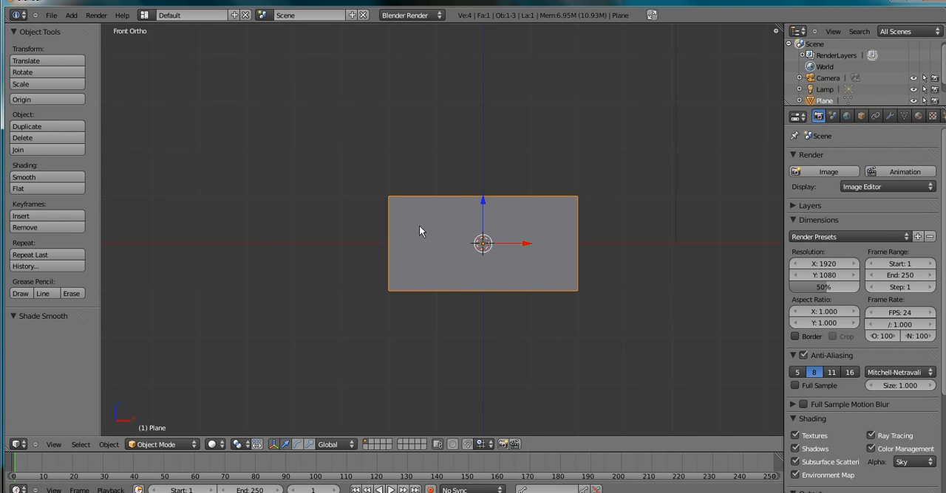
{"action": "mouse_move", "coordinate": [497, 133]}
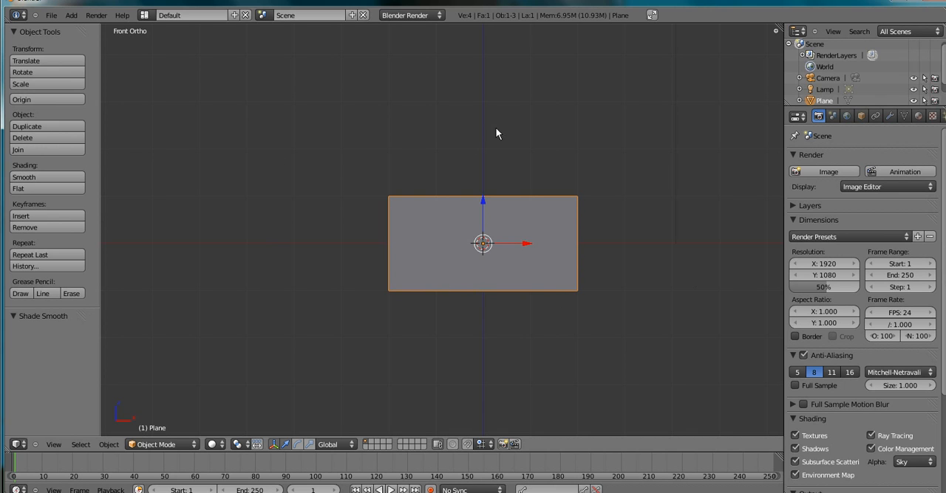
{"action": "mouse_move", "coordinate": [495, 152]}
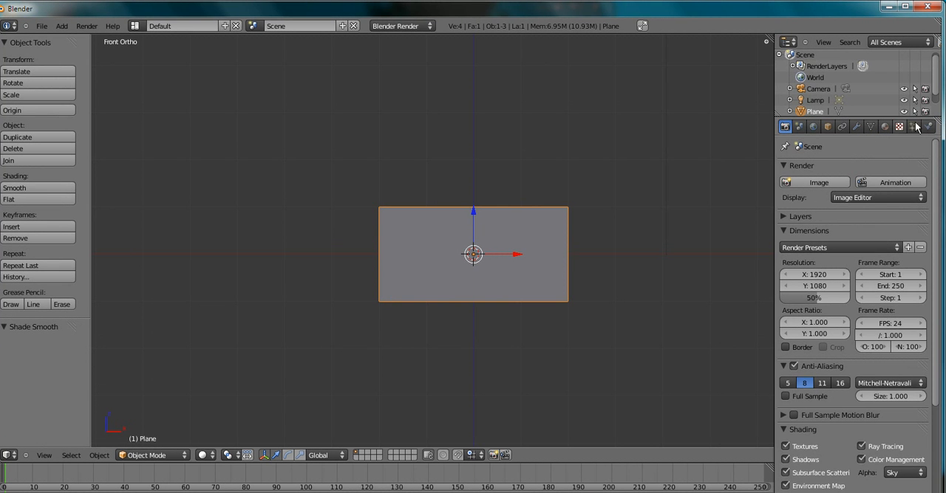
Add Cloth physics to the plane in the Physics properties
{"action": "left_click", "coordinate": [928, 127]}
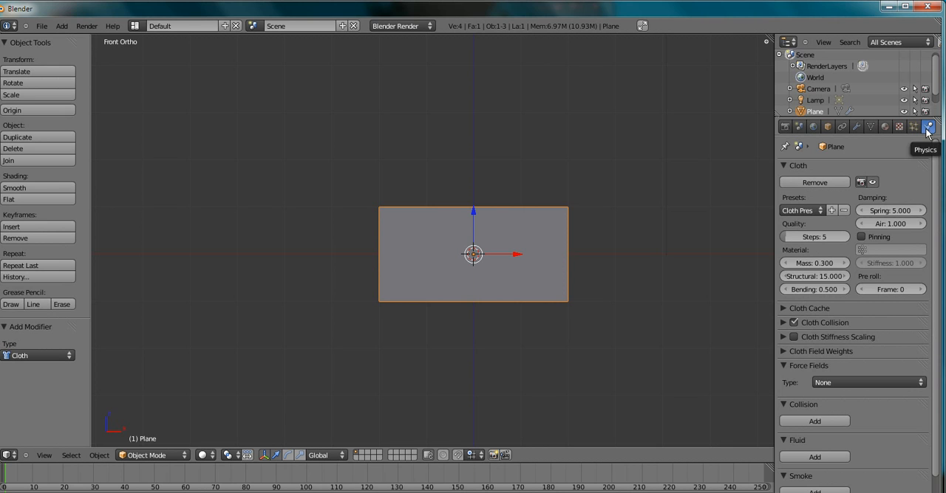
{"action": "mouse_move", "coordinate": [666, 267]}
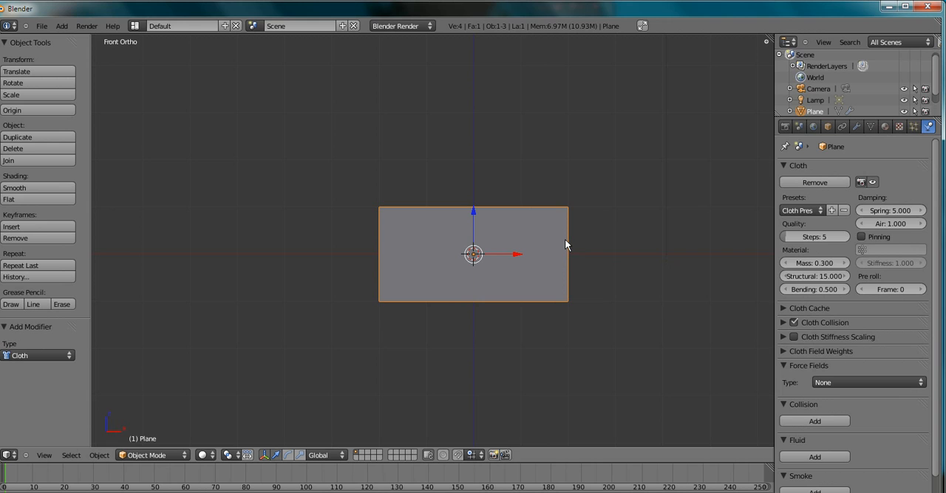
{"action": "mouse_move", "coordinate": [383, 246]}
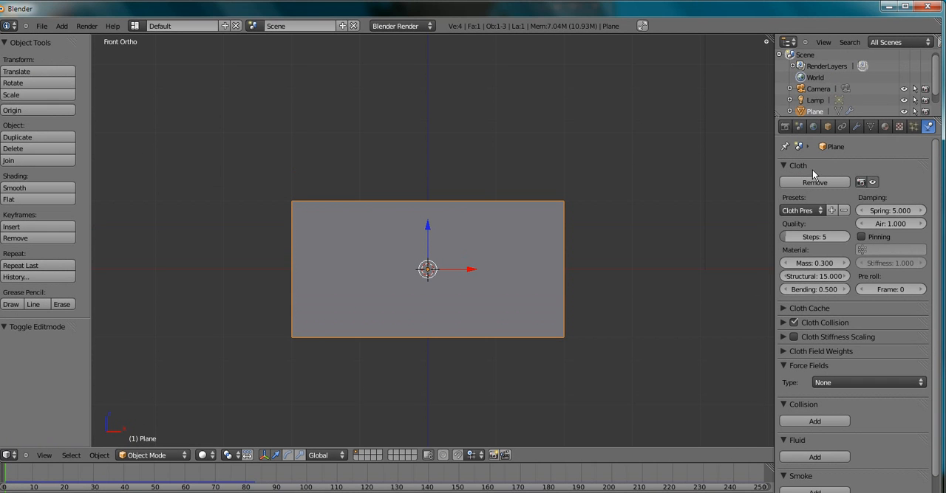
Enter Edit Mode and subdivide the plane with 20 cuts
{"action": "key", "text": "Tab"}
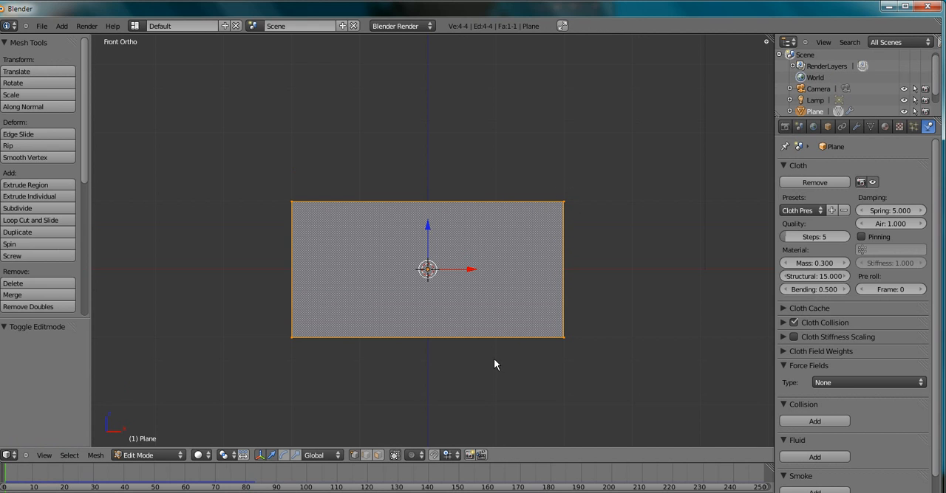
{"action": "mouse_move", "coordinate": [378, 338]}
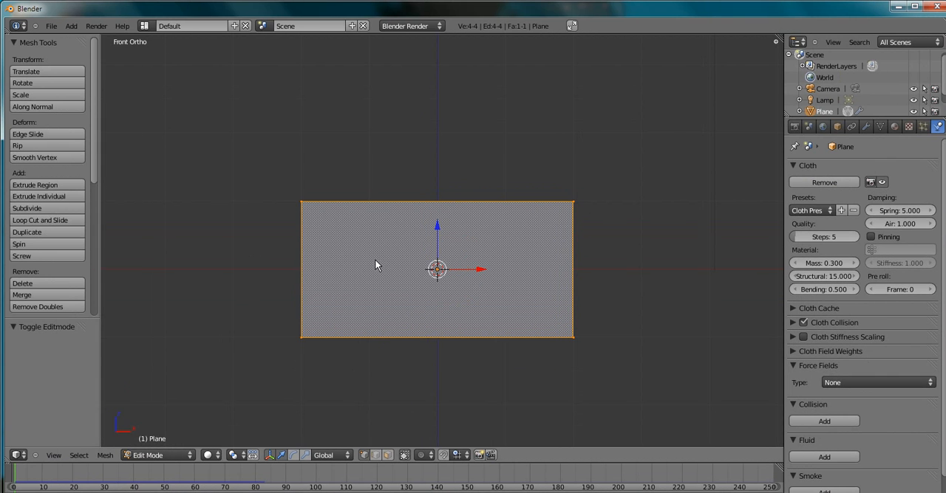
{"action": "mouse_move", "coordinate": [450, 211]}
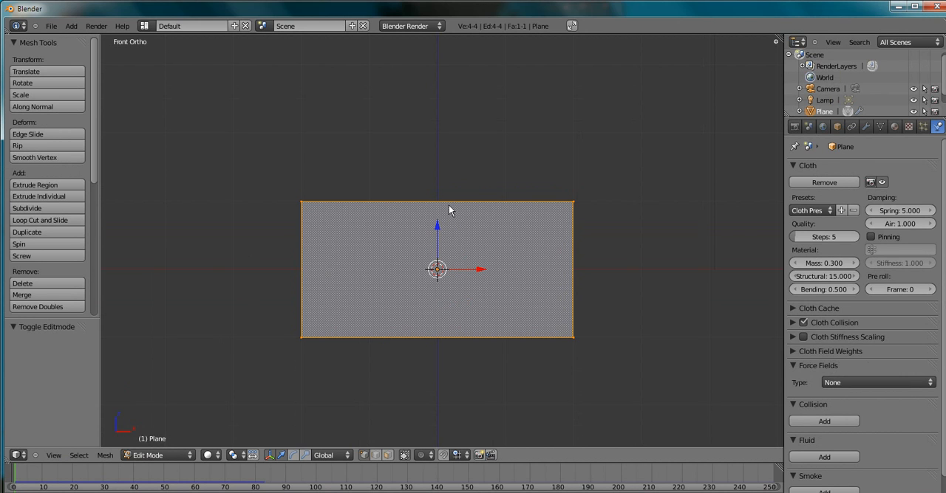
{"action": "mouse_move", "coordinate": [516, 206]}
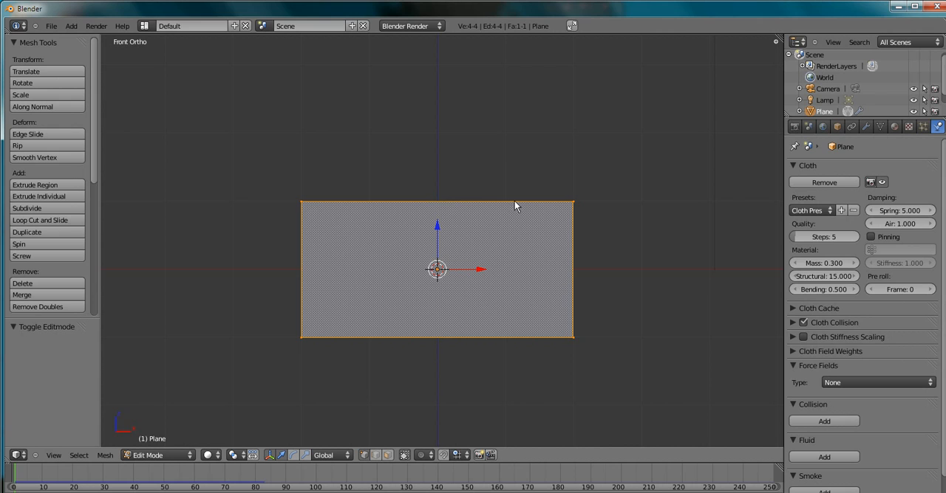
{"action": "mouse_move", "coordinate": [539, 203]}
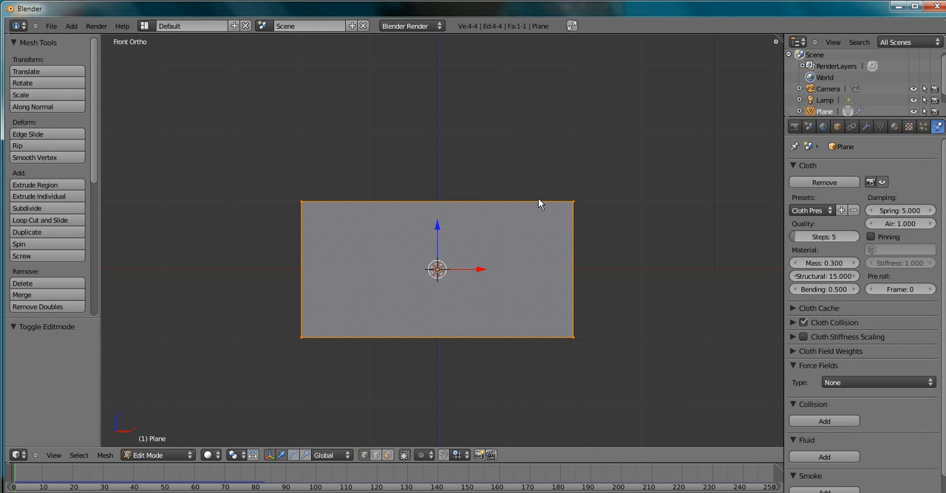
{"action": "mouse_move", "coordinate": [404, 227]}
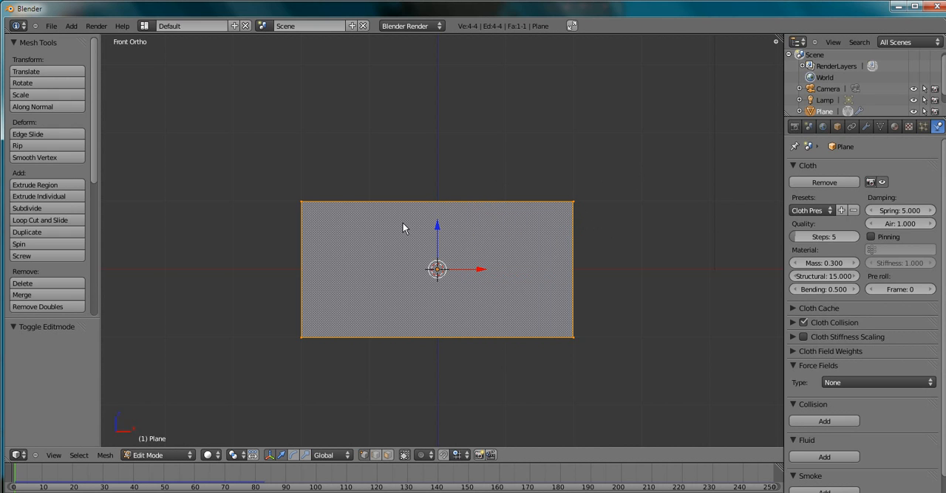
{"action": "mouse_move", "coordinate": [456, 192]}
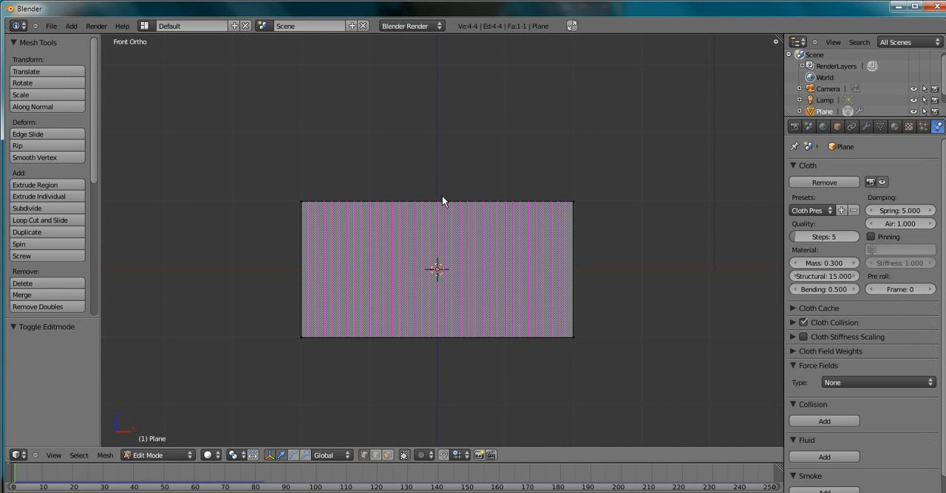
{"action": "left_click", "coordinate": [40, 220]}
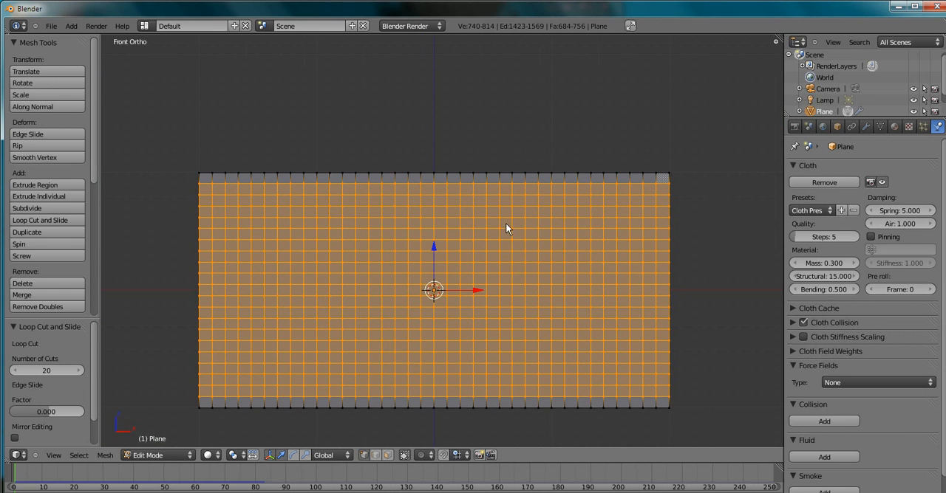
{"action": "mouse_move", "coordinate": [58, 370]}
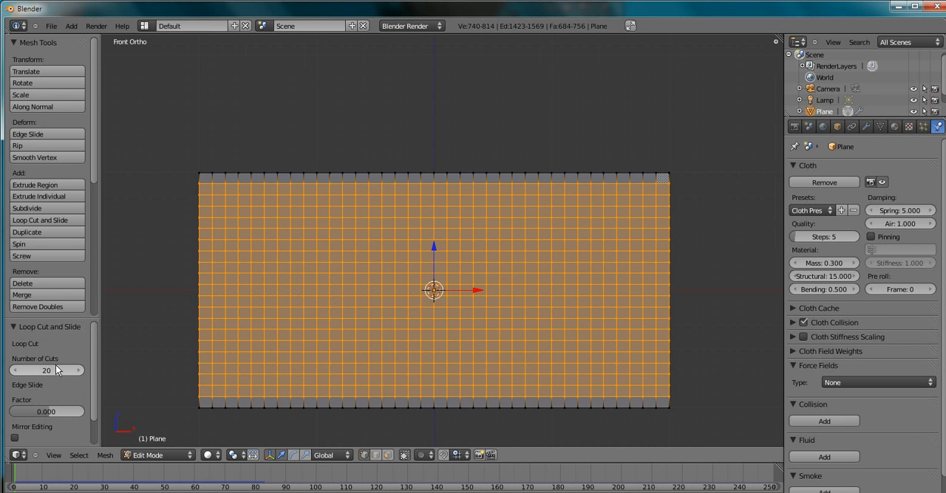
{"action": "mouse_move", "coordinate": [684, 148]}
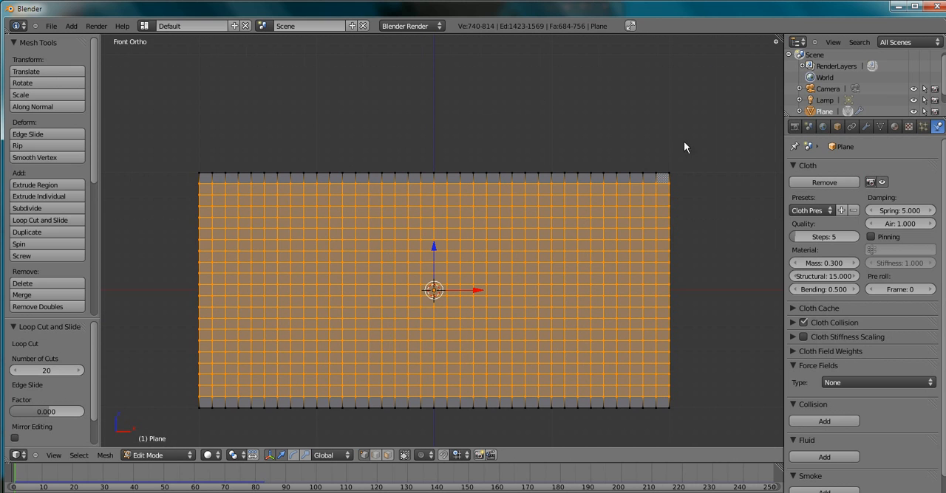
{"action": "mouse_move", "coordinate": [322, 380]}
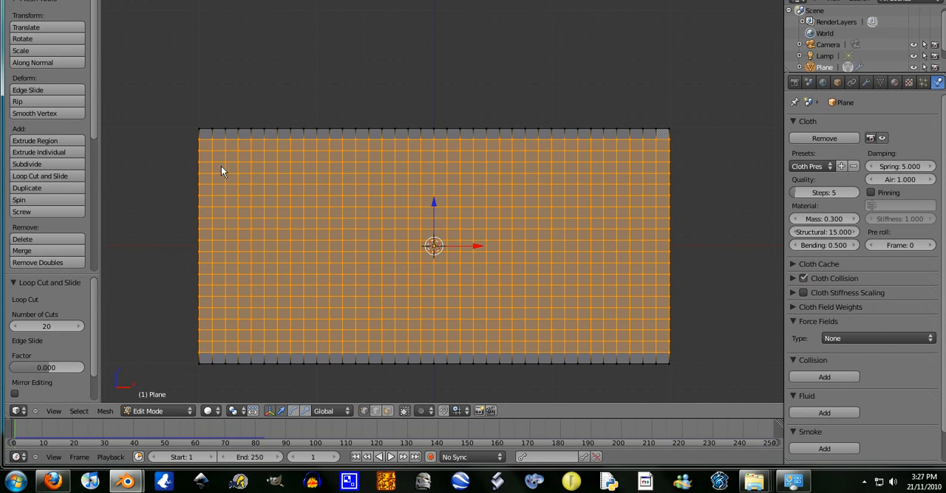
Deselect all and select only the plane's left edge loop
{"action": "key", "text": "Tab"}
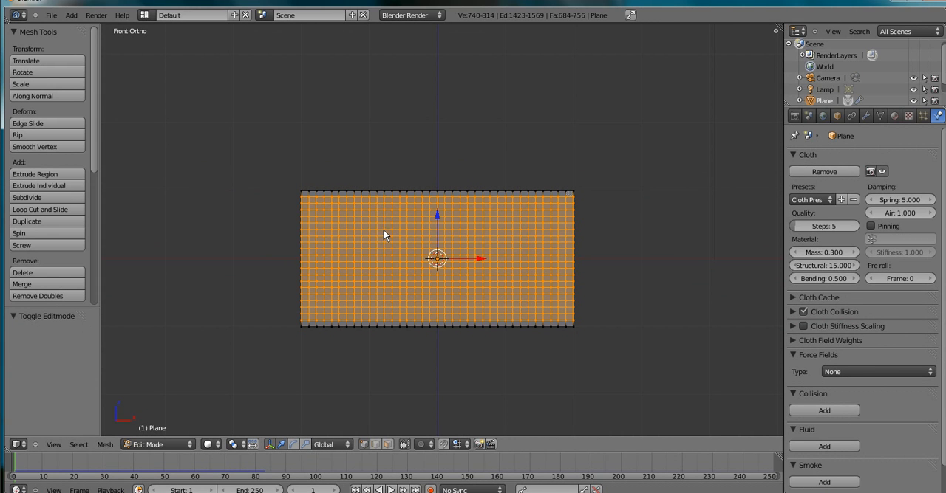
{"action": "mouse_move", "coordinate": [523, 245]}
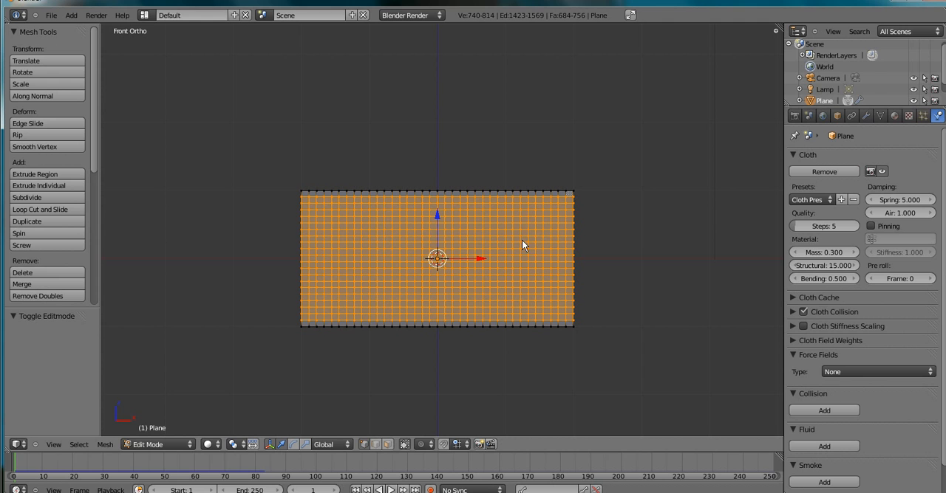
{"action": "mouse_move", "coordinate": [308, 199]}
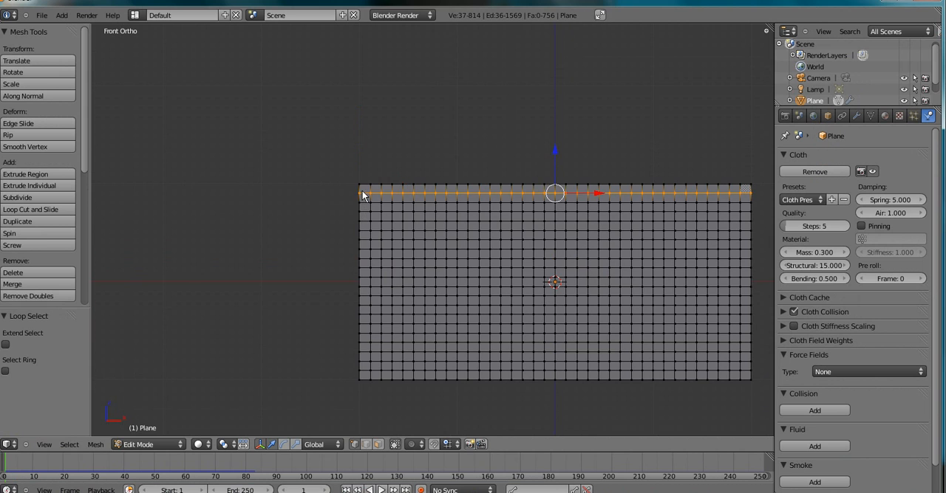
{"action": "left_click", "coordinate": [360, 282]}
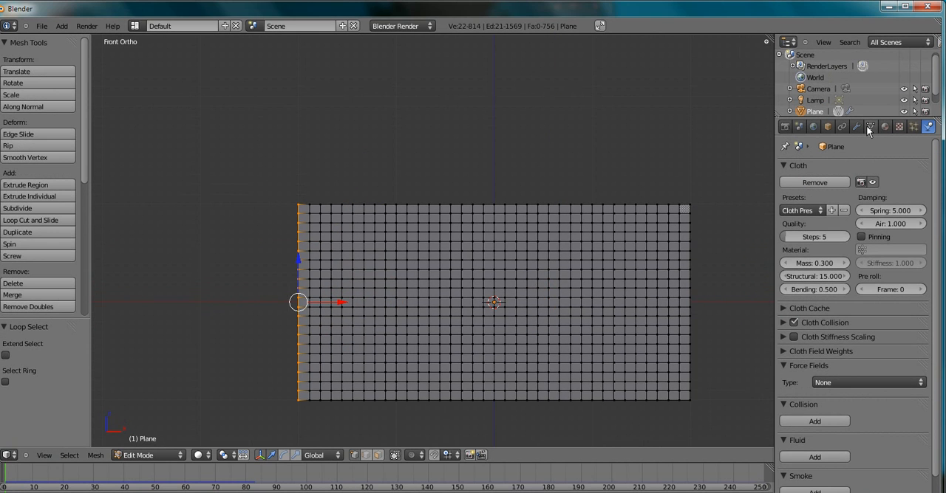
Create vertex group 'Group' and assign the left-edge vertices to it
{"action": "left_click", "coordinate": [871, 125]}
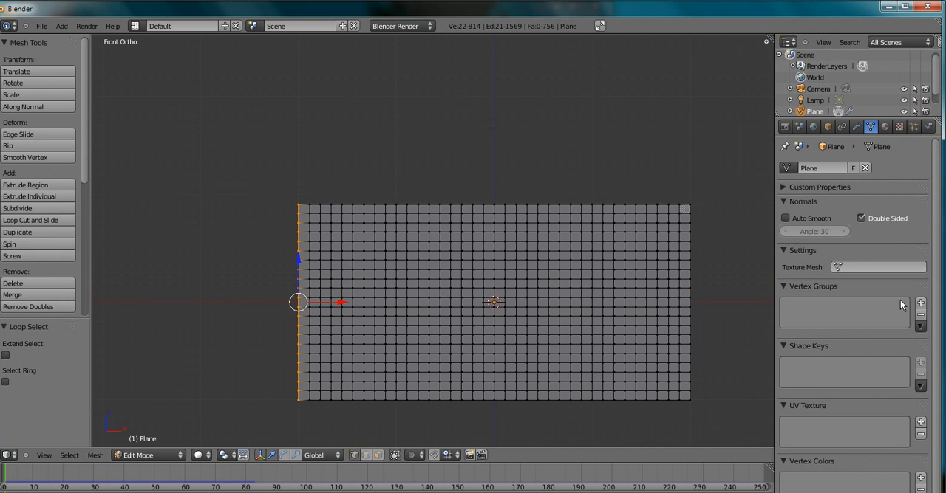
{"action": "mouse_move", "coordinate": [804, 281]}
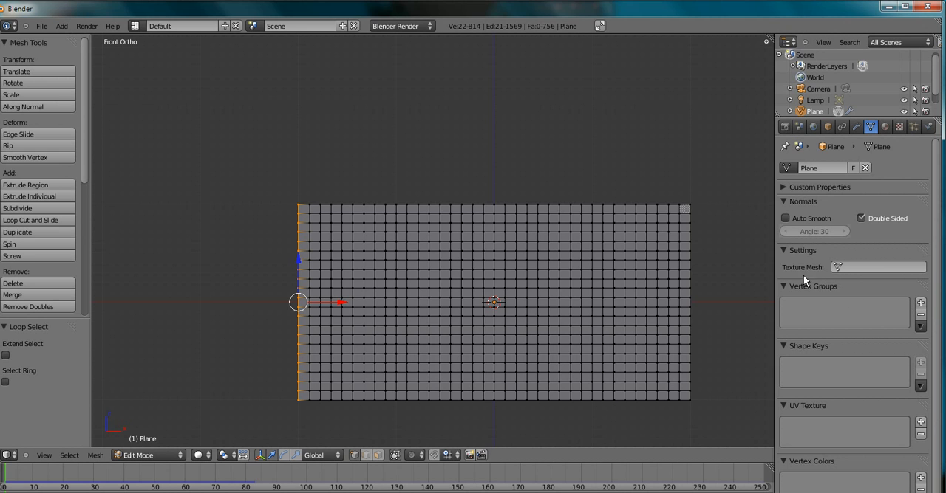
{"action": "left_click", "coordinate": [920, 302]}
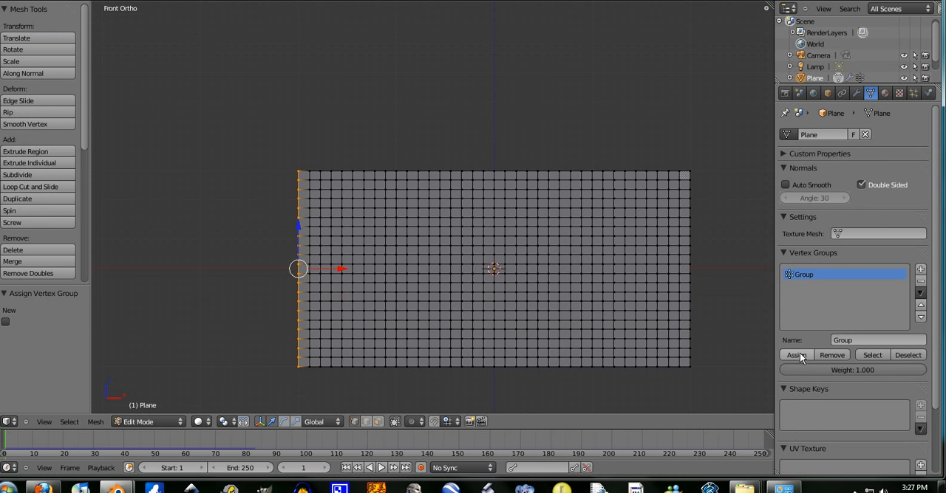
{"action": "mouse_move", "coordinate": [299, 294]}
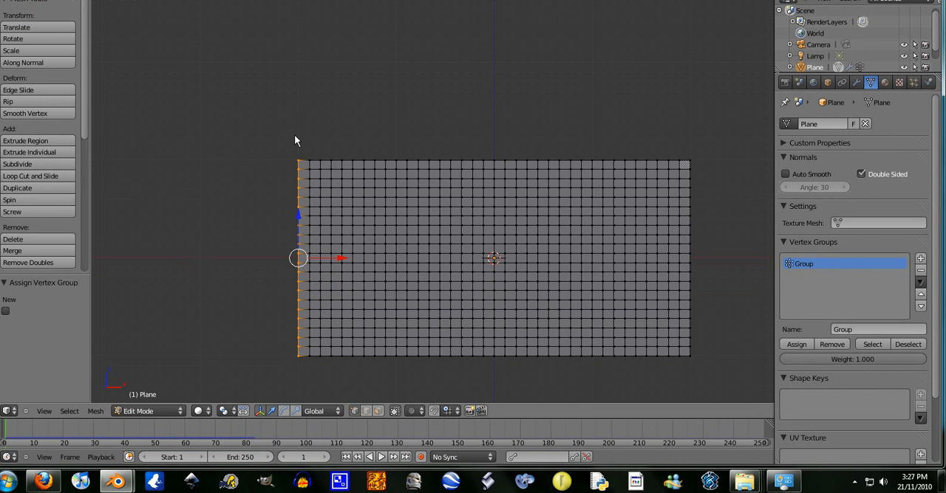
{"action": "mouse_move", "coordinate": [303, 367]}
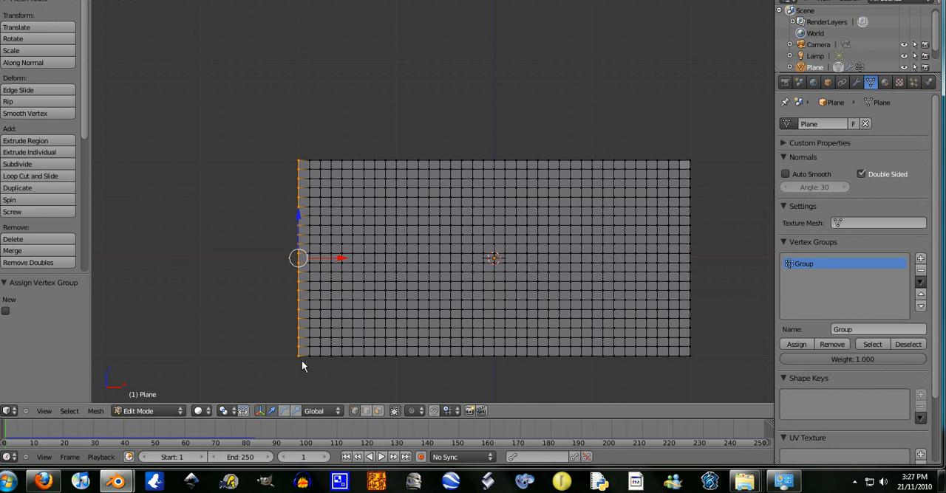
{"action": "mouse_move", "coordinate": [460, 131]}
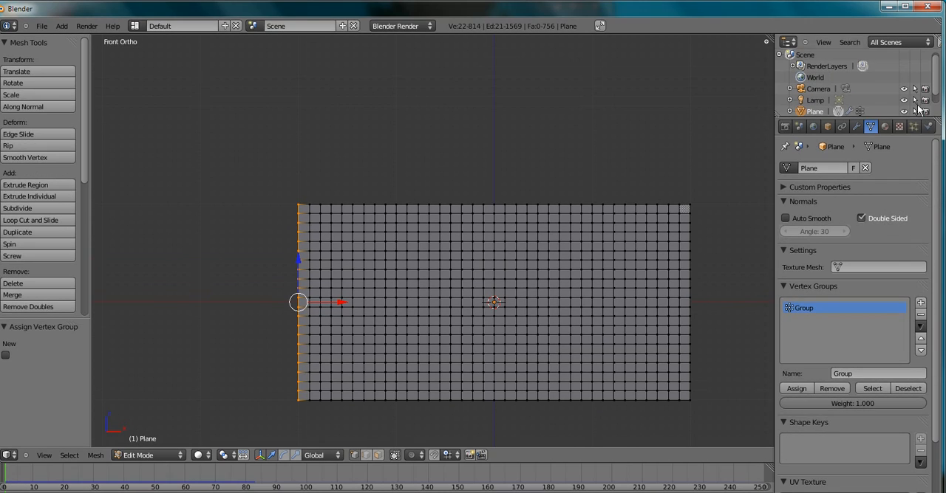
Enable cloth pinning with 'Group' as the pin group and return to Object Mode
{"action": "left_click", "coordinate": [928, 127]}
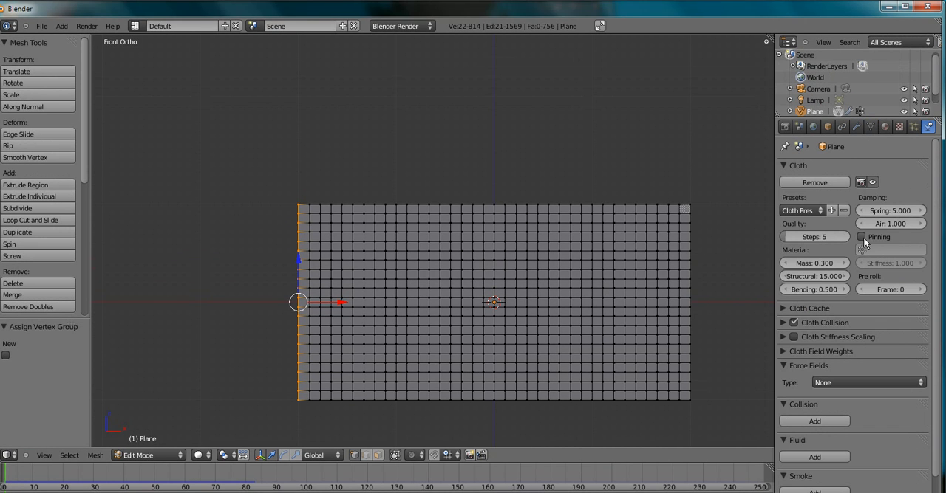
{"action": "left_click", "coordinate": [861, 237]}
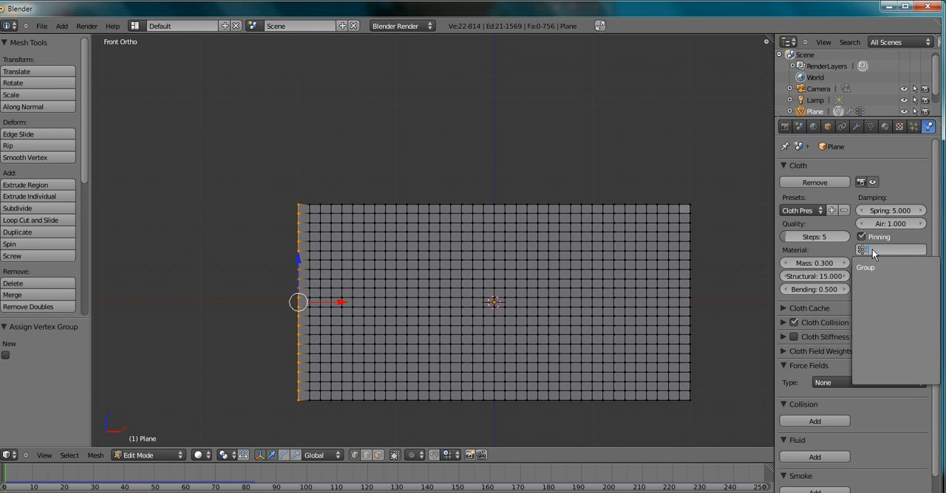
{"action": "left_click", "coordinate": [889, 250]}
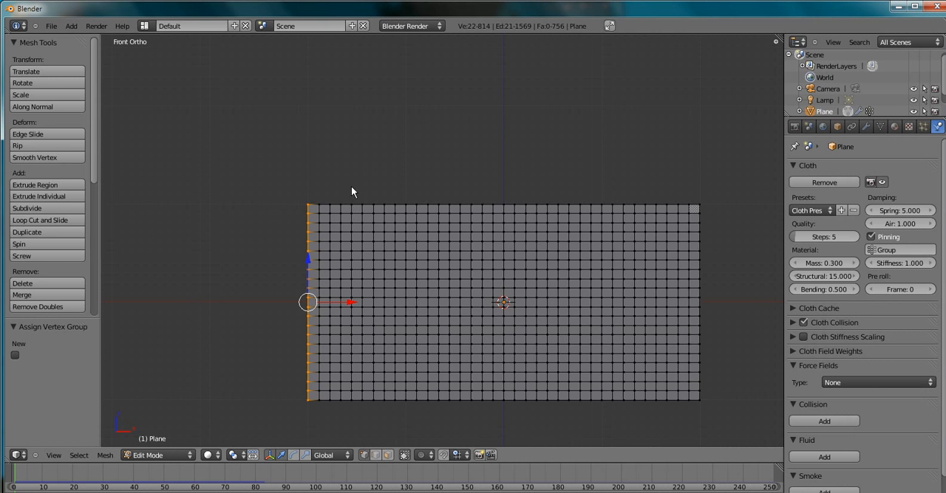
{"action": "key", "text": "Tab"}
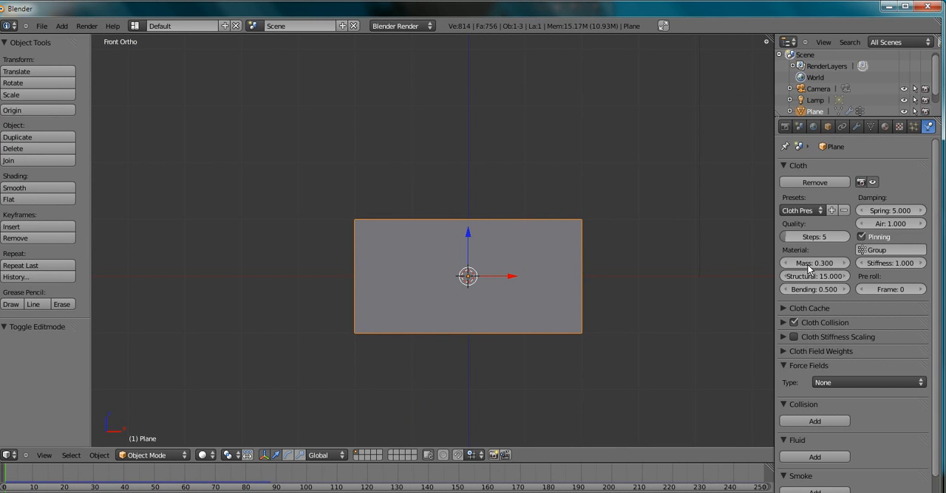
{"action": "mouse_move", "coordinate": [785, 325]}
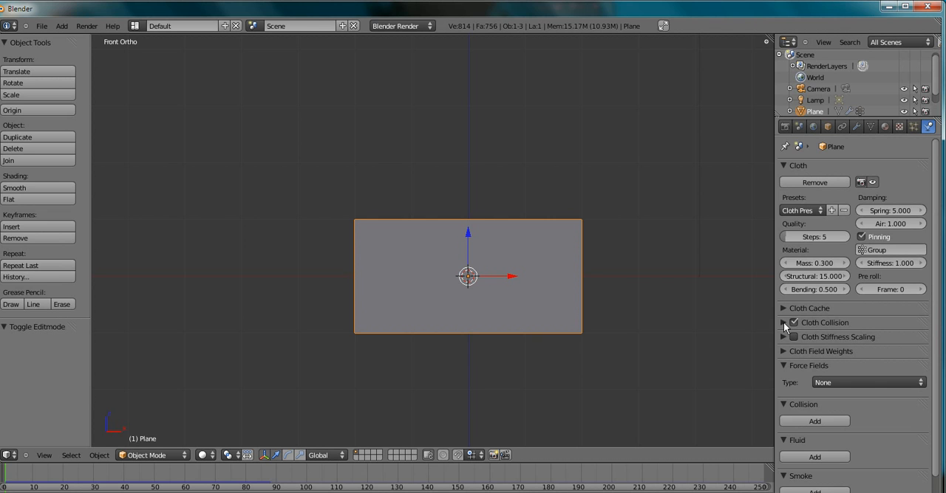
Expand Cloth Collision and enable Self Collision
{"action": "left_click", "coordinate": [784, 323]}
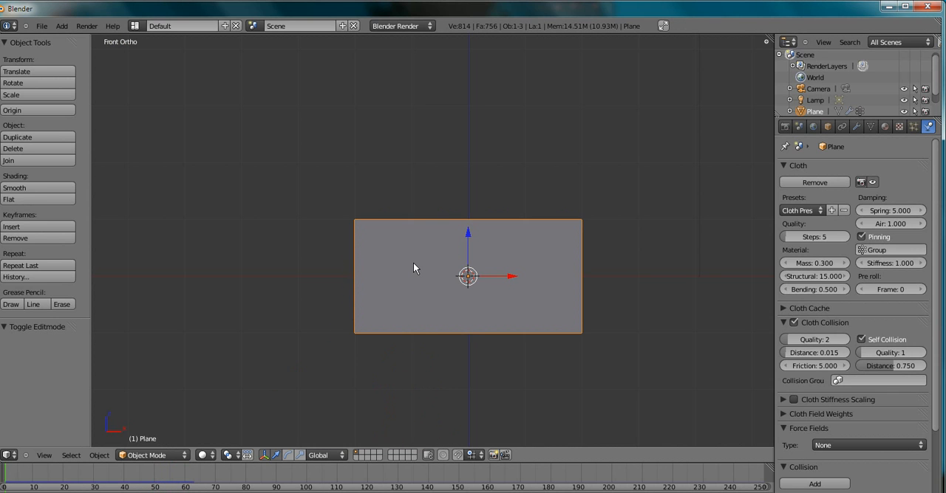
Add a wind force field left of the flag, rotated 90° around Y
{"action": "left_click", "coordinate": [61, 26]}
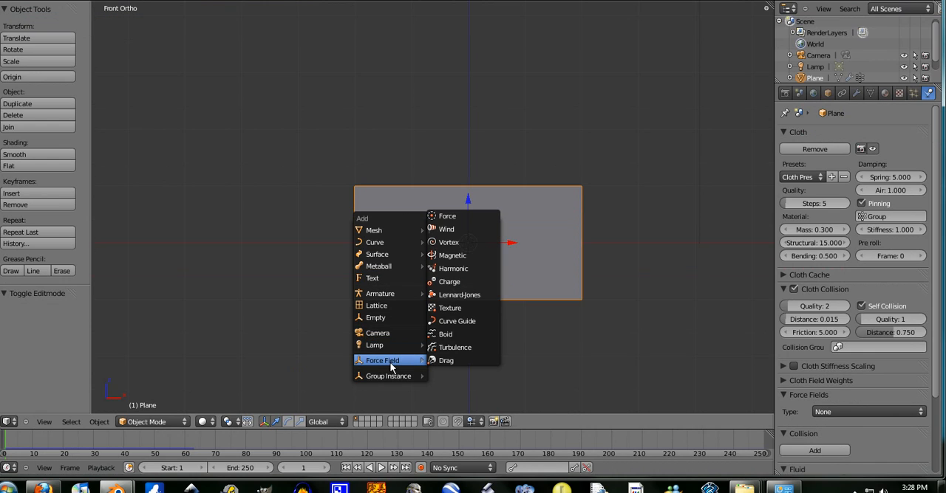
{"action": "left_click", "coordinate": [446, 229]}
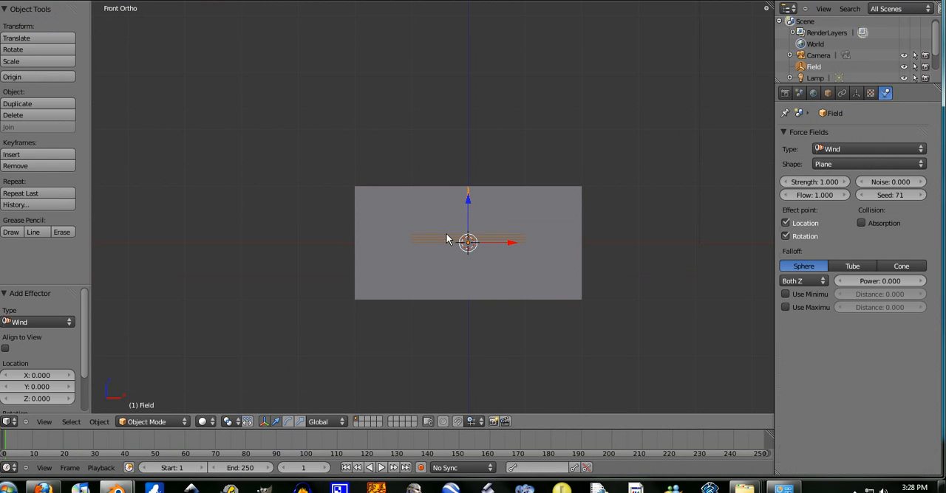
{"action": "key", "text": "g"}
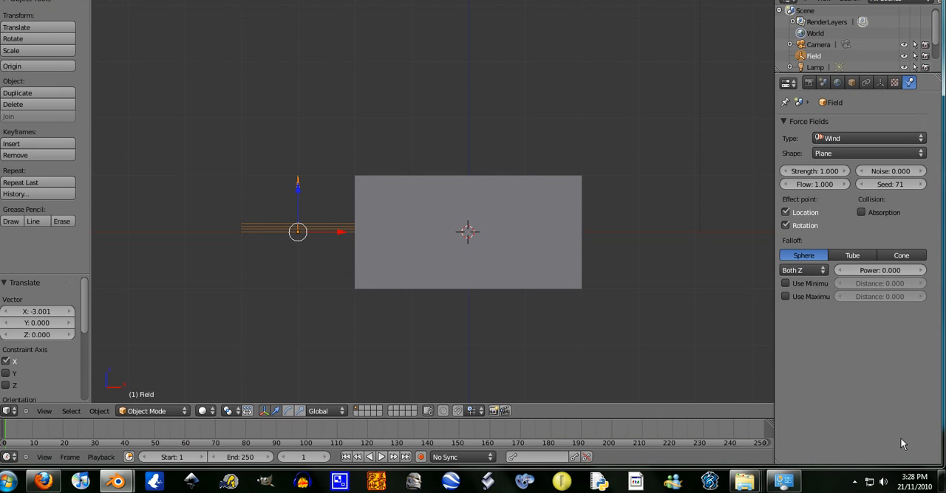
{"action": "mouse_move", "coordinate": [446, 178]}
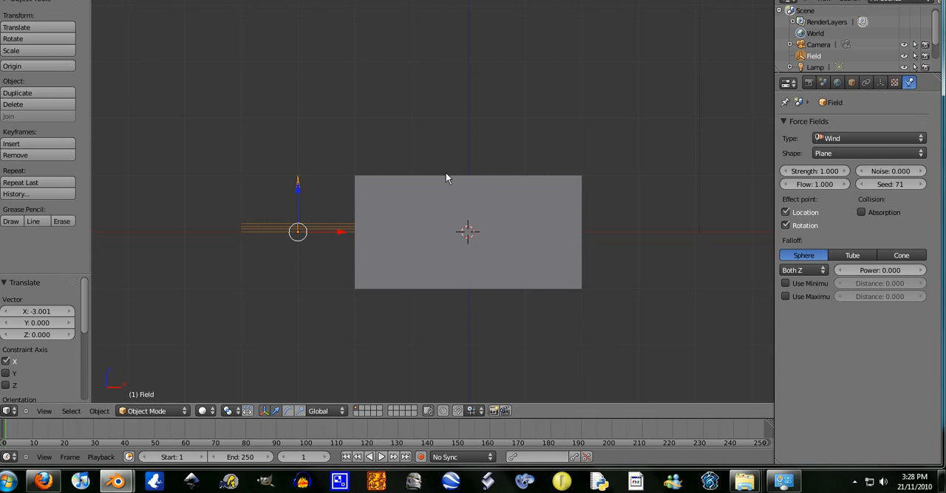
{"action": "key", "text": "r"}
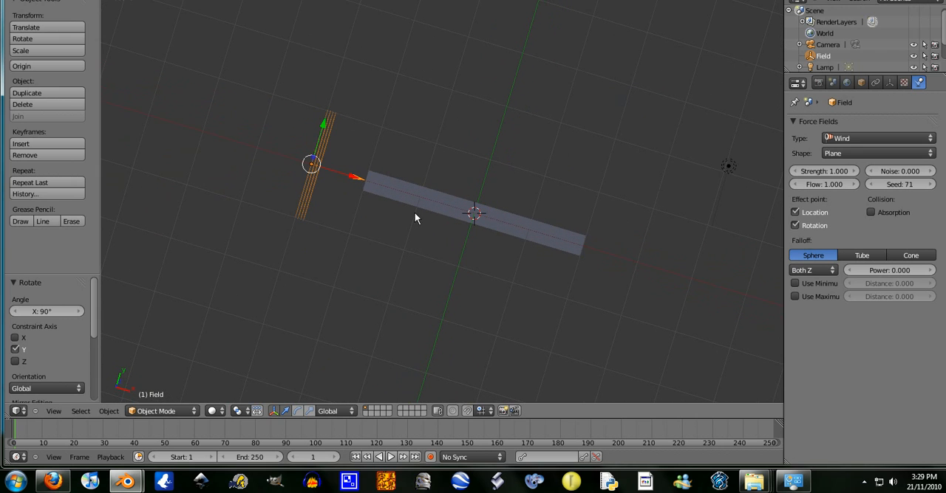
{"action": "mouse_move", "coordinate": [540, 195]}
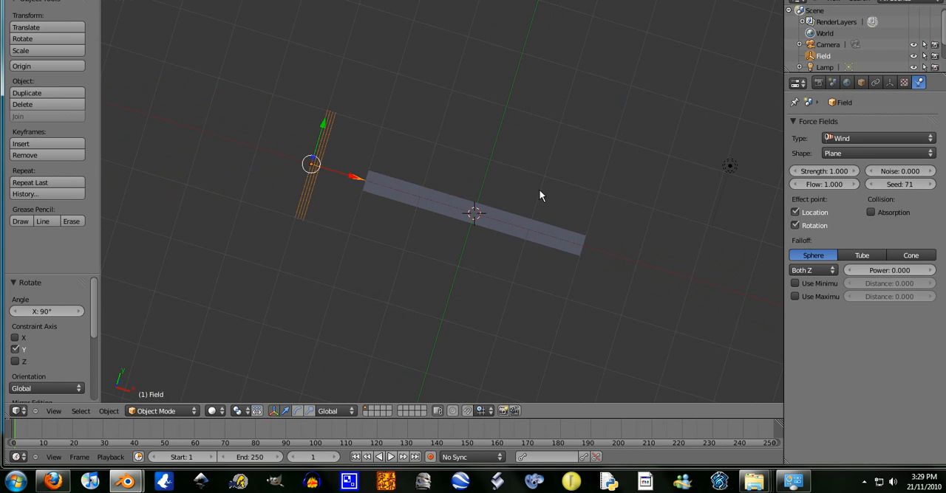
{"action": "mouse_move", "coordinate": [457, 162]}
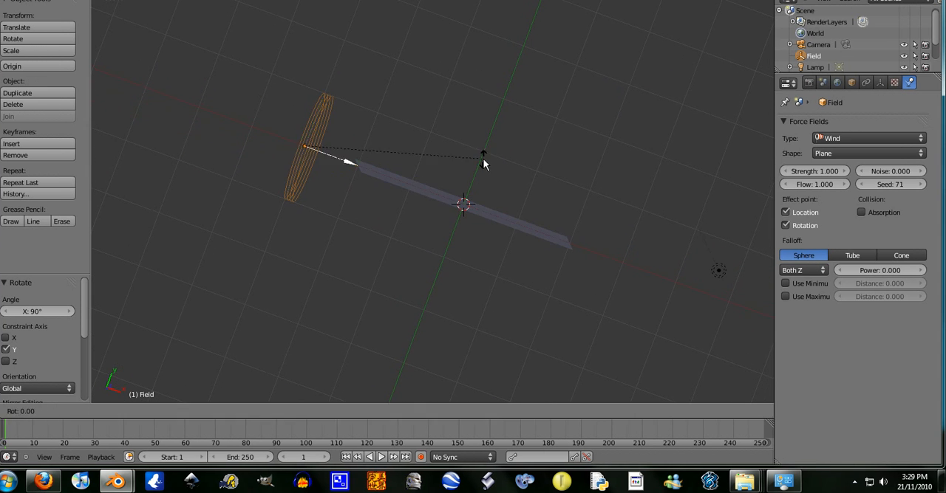
{"action": "mouse_move", "coordinate": [484, 164]}
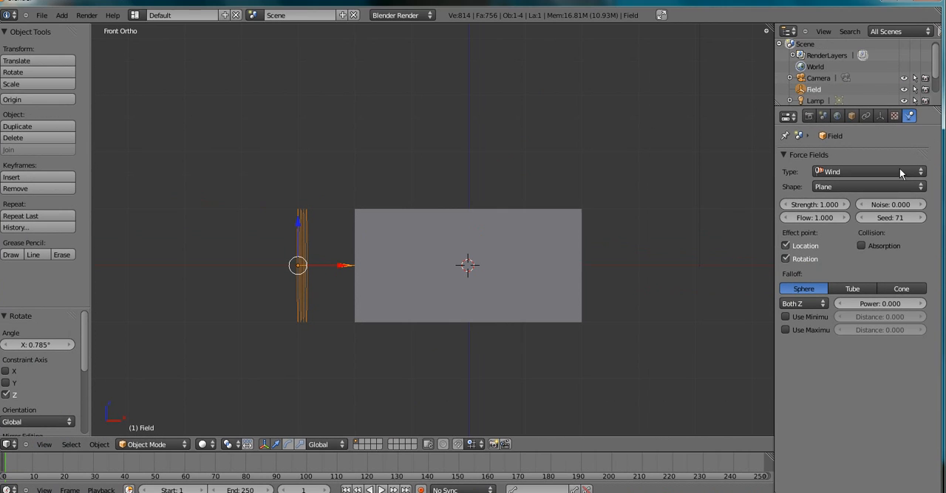
Set the wind force field Strength to 650 and reselect the flag plane
{"action": "left_click", "coordinate": [813, 204]}
{"action": "type", "text": "650"}
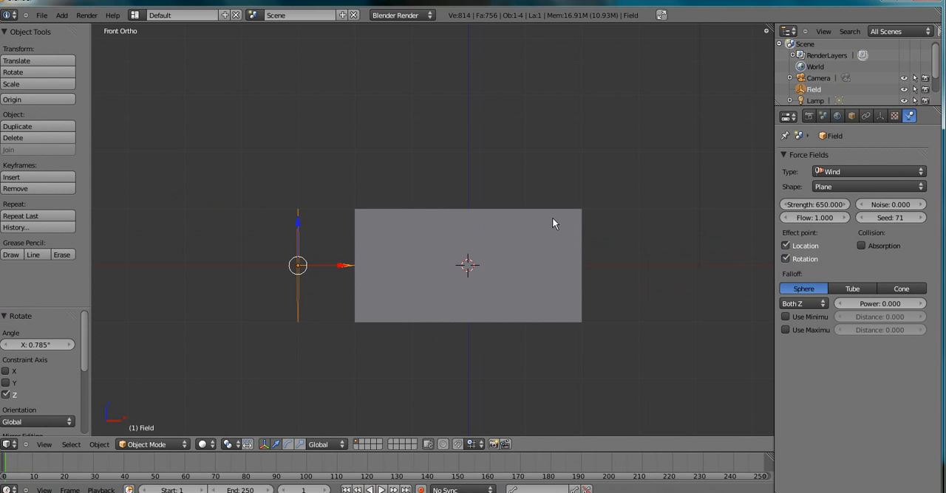
{"action": "left_click", "coordinate": [381, 490]}
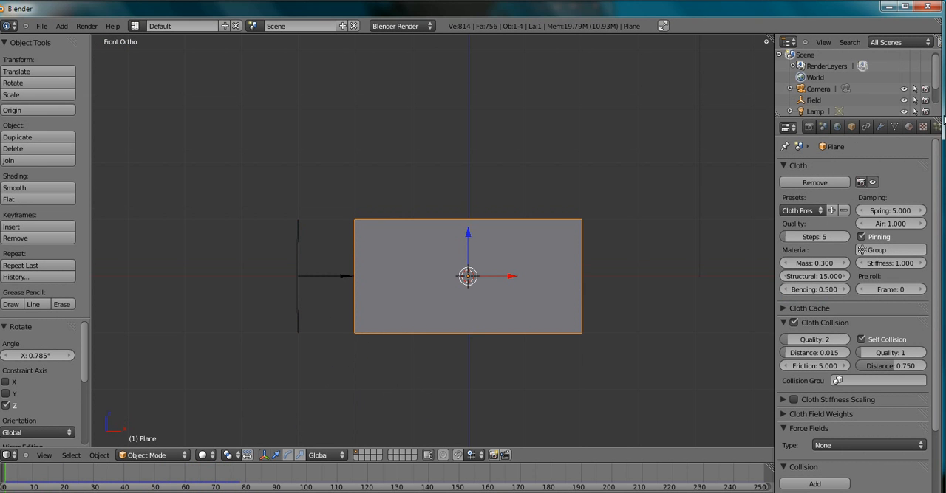
{"action": "mouse_move", "coordinate": [357, 288]}
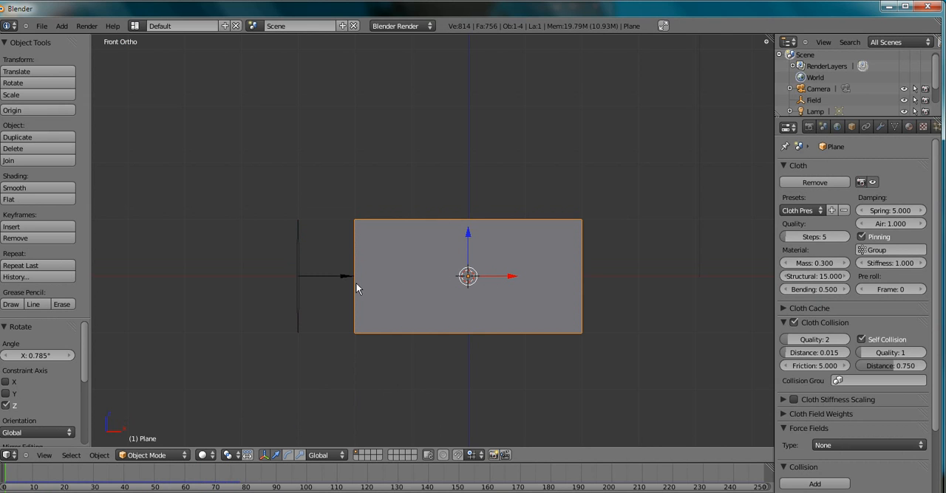
{"action": "mouse_move", "coordinate": [574, 244]}
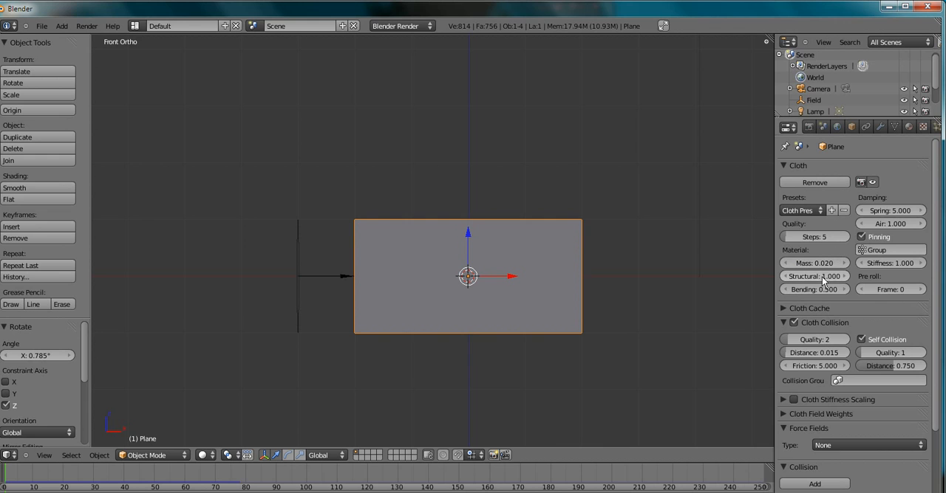
Give the flag cloth mass 0.020, structural 1.000, bending 0.300 and spring damping 1.000
{"action": "left_click", "coordinate": [815, 289]}
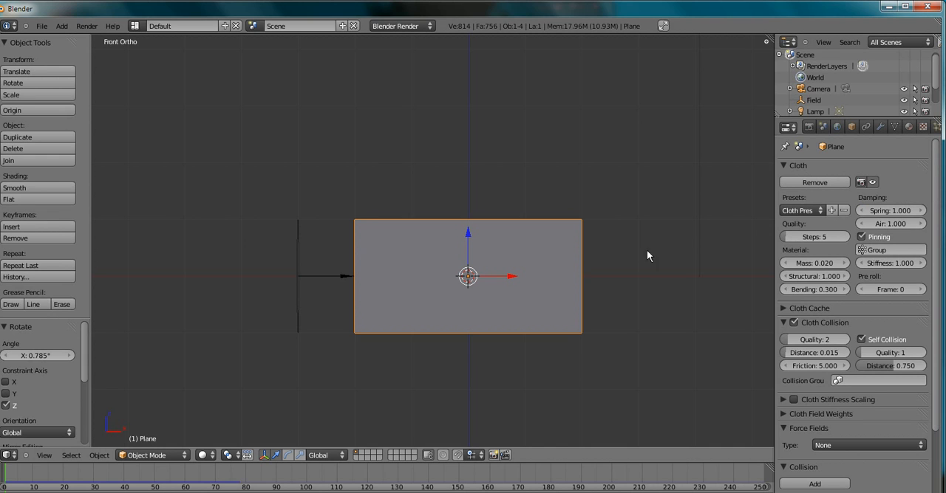
{"action": "mouse_move", "coordinate": [501, 257]}
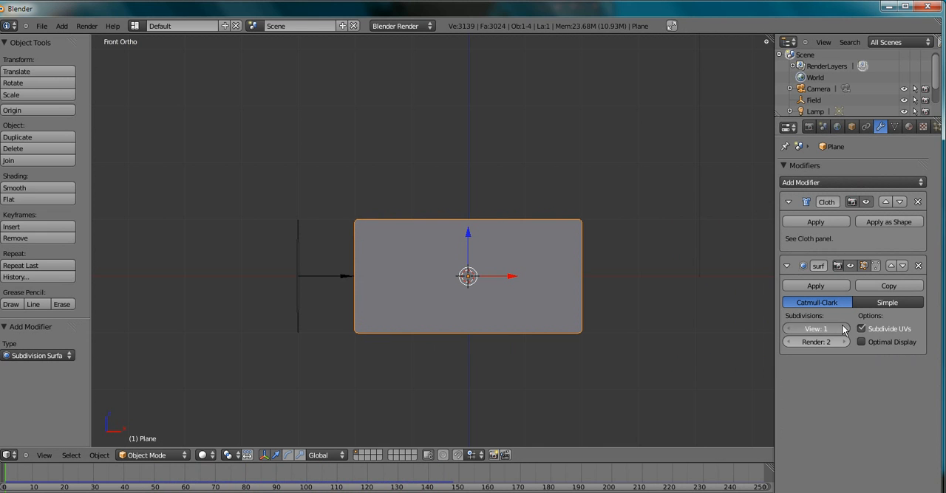
Set the flag plane's Subdivision Surface modifier to level 2 for viewport and render
{"action": "left_click", "coordinate": [842, 329]}
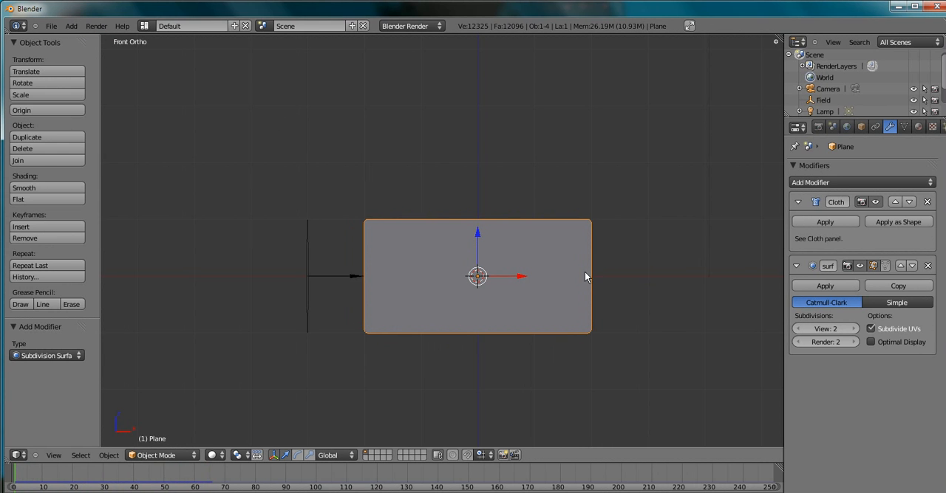
{"action": "mouse_move", "coordinate": [436, 222]}
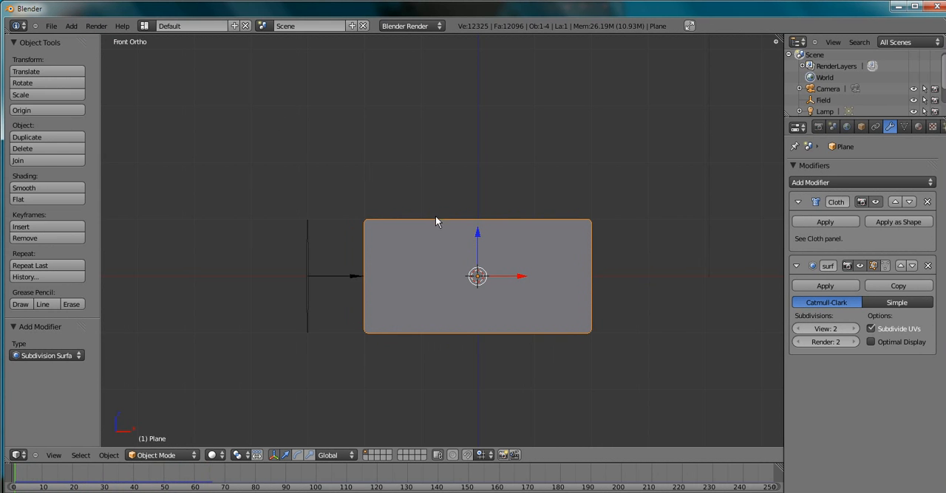
{"action": "mouse_move", "coordinate": [495, 282]}
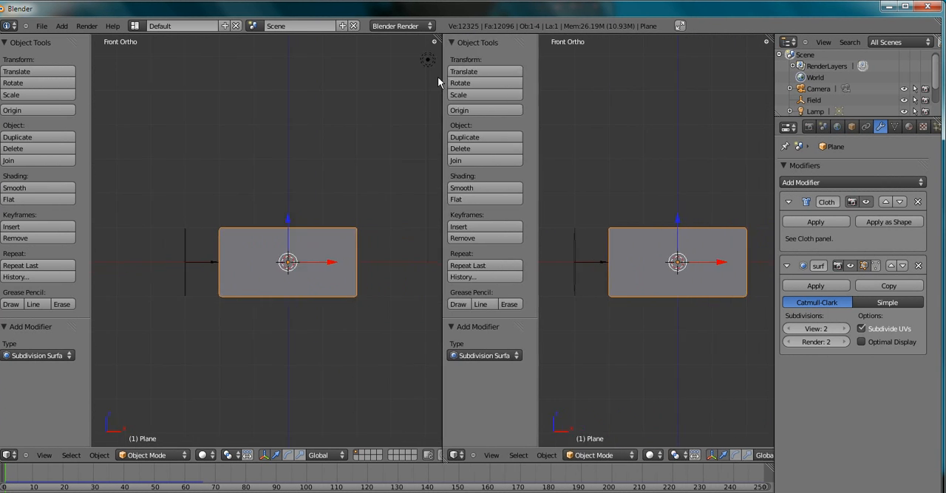
Make the split area a UV/Image Editor, then select all flag vertices and unwrap them
{"action": "left_click", "coordinate": [453, 412]}
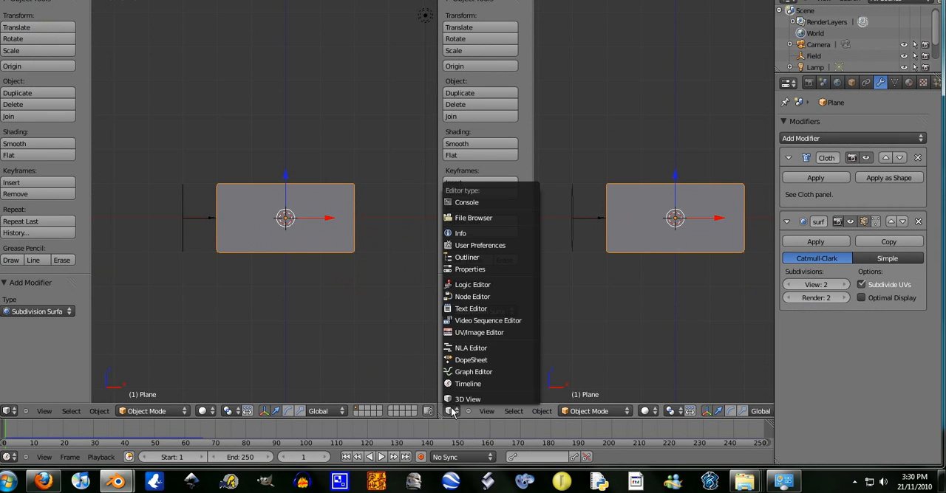
{"action": "left_click", "coordinate": [479, 333]}
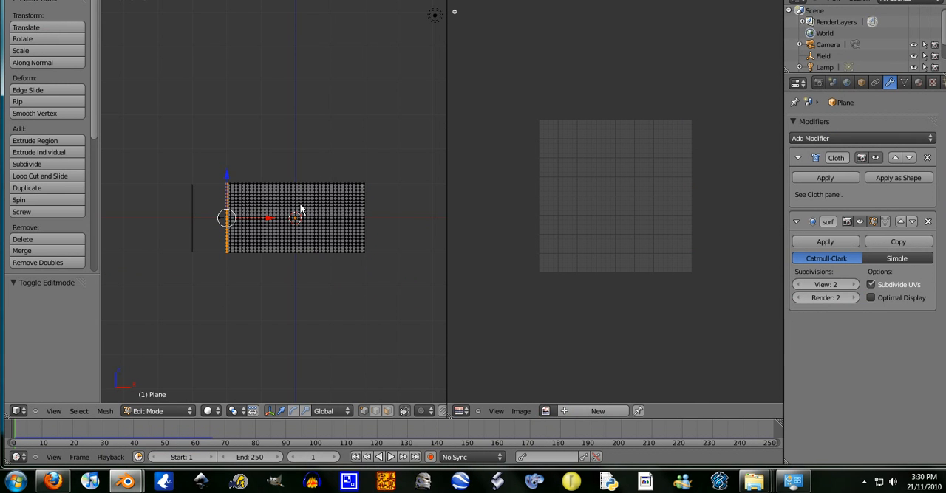
{"action": "key", "text": "a"}
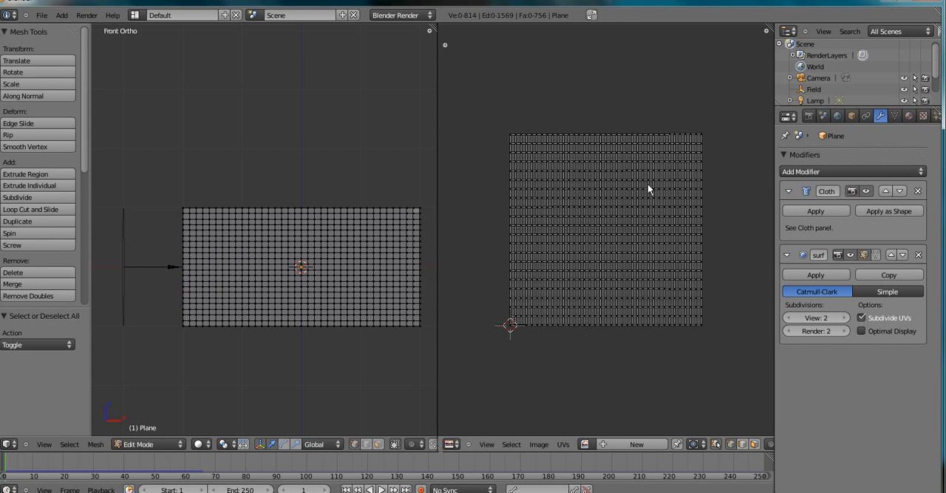
{"action": "key", "text": "a"}
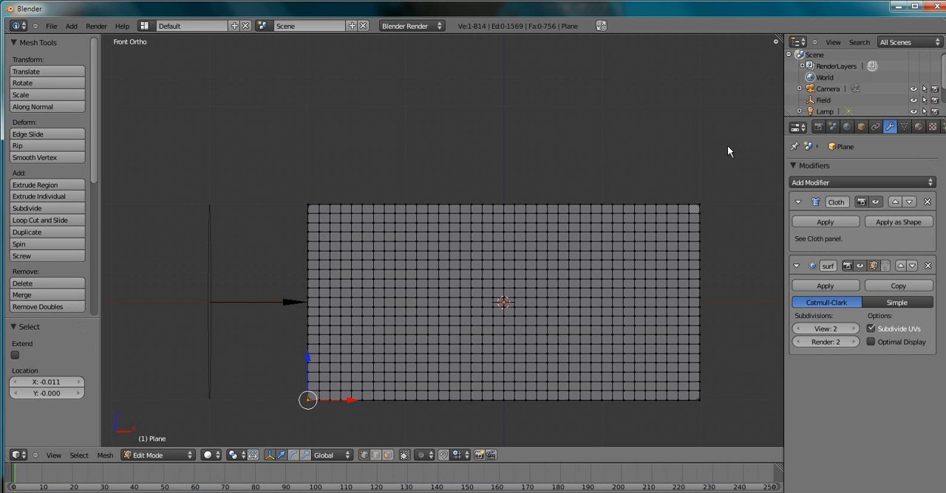
Add a new material with an Image-type texture to the flag plane and open the image browser
{"action": "left_click", "coordinate": [908, 126]}
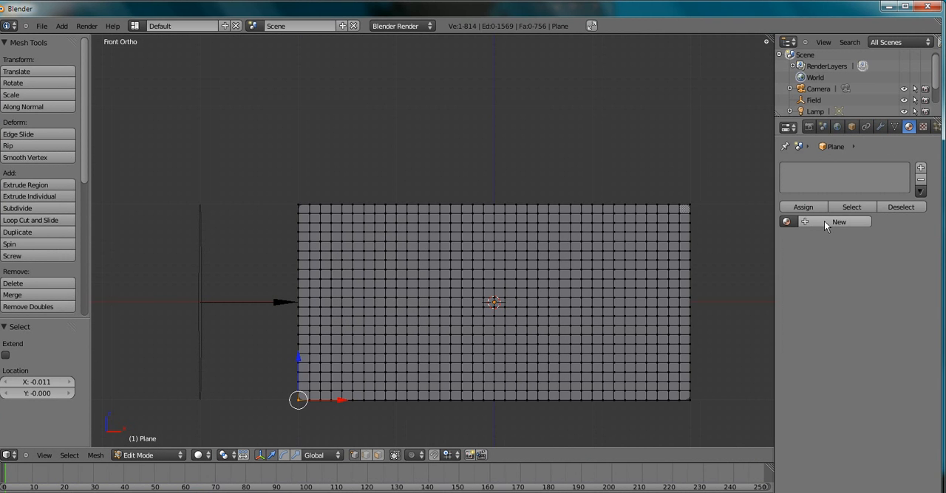
{"action": "left_click", "coordinate": [839, 223]}
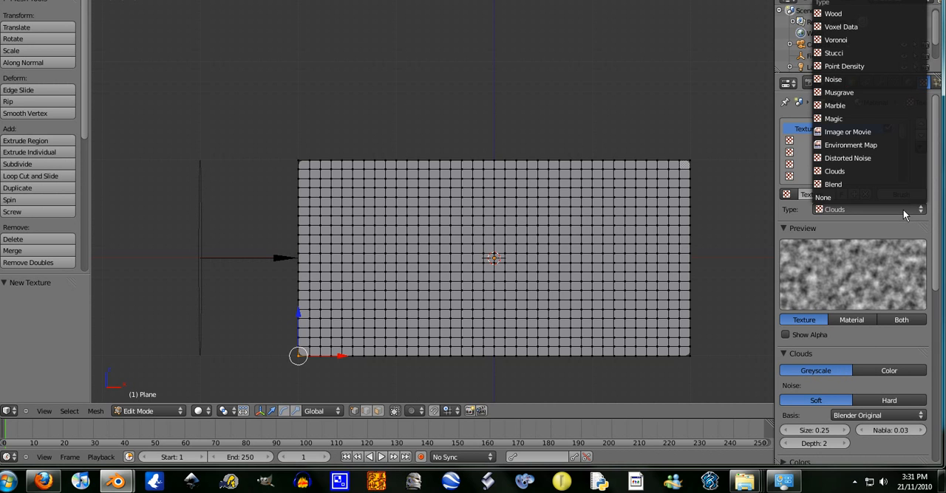
{"action": "left_click", "coordinate": [847, 132]}
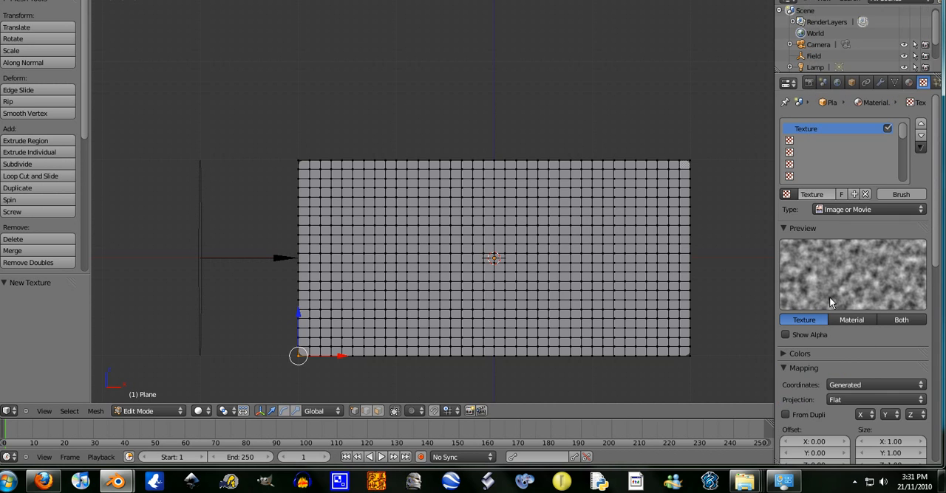
{"action": "scroll", "scroll_direction": "down", "scroll_amount": 3}
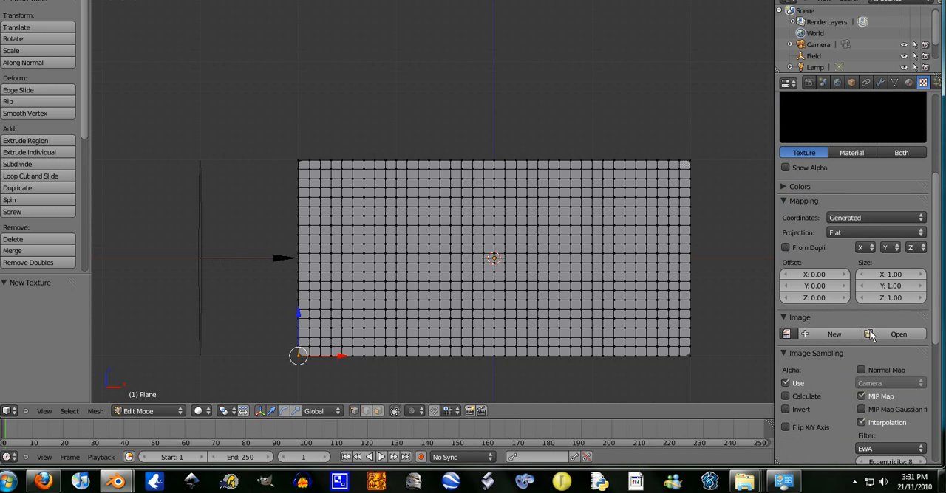
{"action": "left_click", "coordinate": [899, 334]}
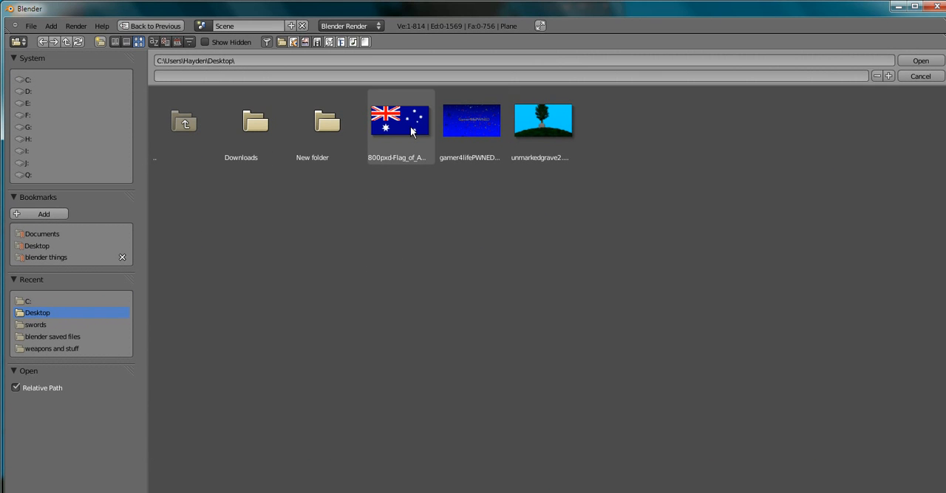
Load the Australian flag picture, map the texture by UV, and return to Object Mode
{"action": "left_click", "coordinate": [400, 120]}
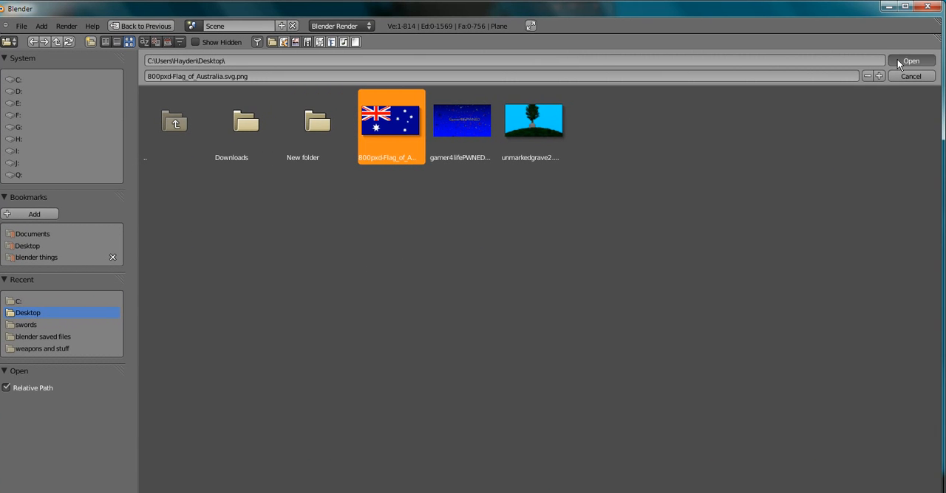
{"action": "left_click", "coordinate": [911, 61]}
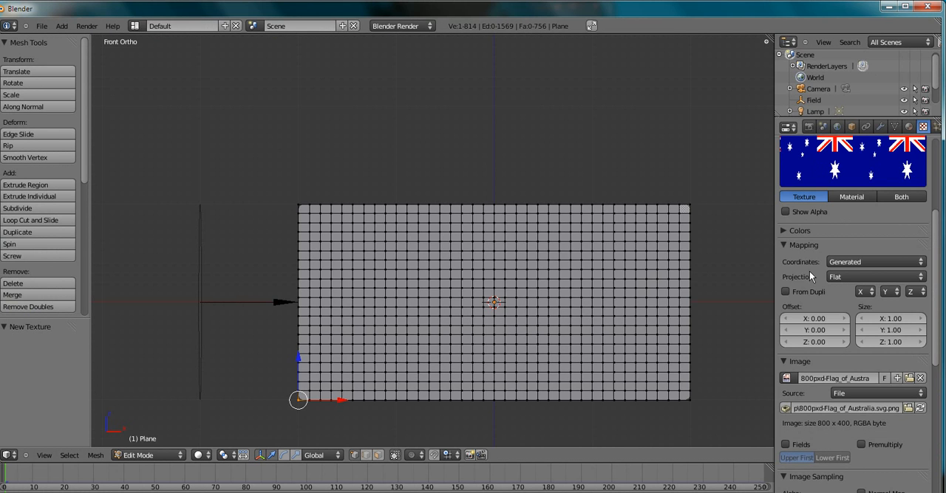
{"action": "scroll", "scroll_direction": "down", "scroll_amount": 3}
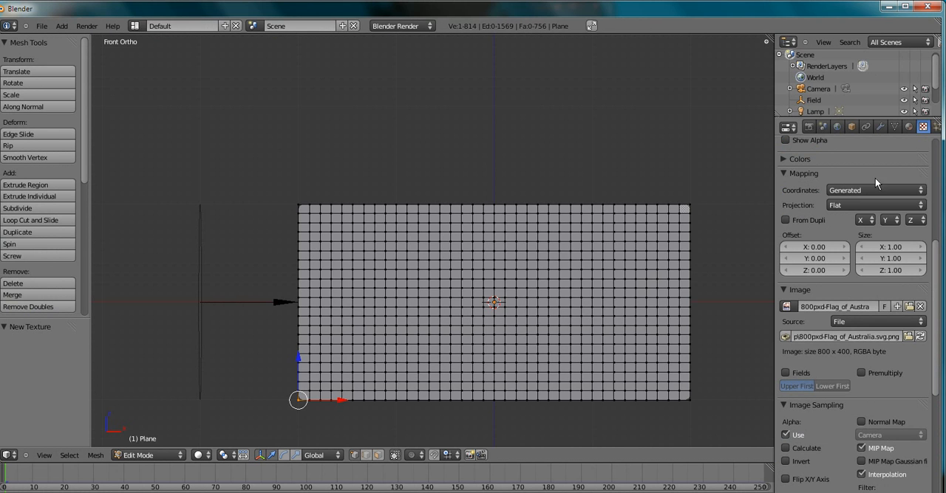
{"action": "mouse_move", "coordinate": [909, 190]}
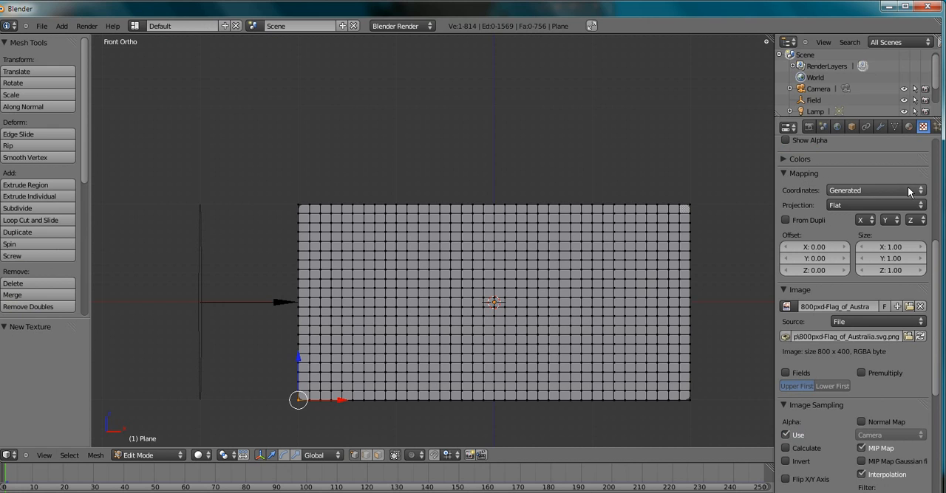
{"action": "left_click", "coordinate": [875, 191]}
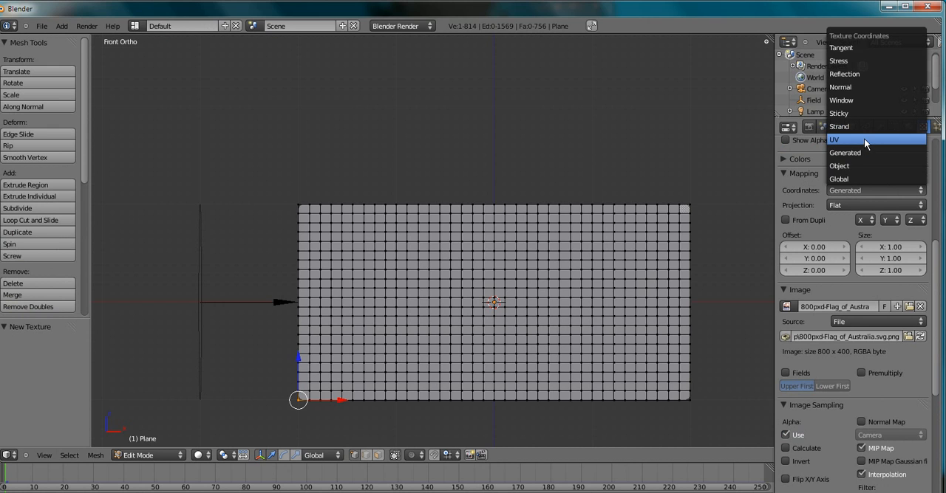
{"action": "left_click", "coordinate": [834, 140]}
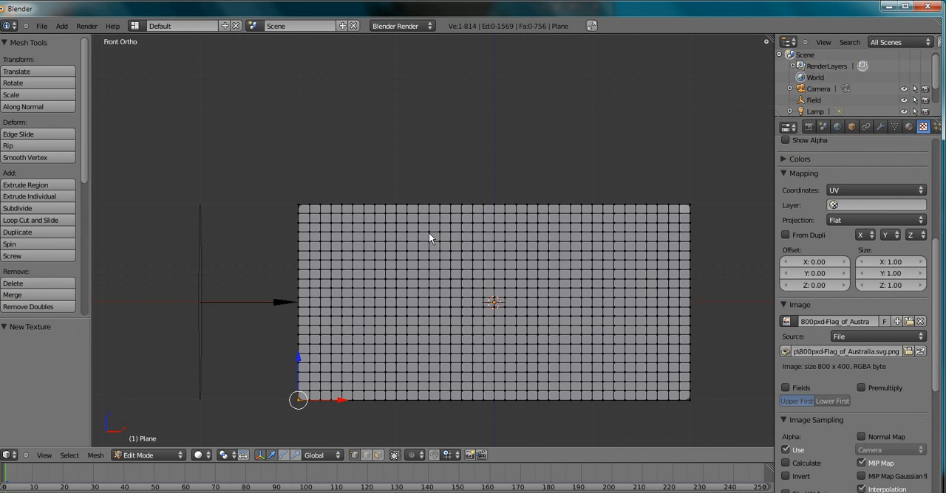
{"action": "key", "text": "Tab"}
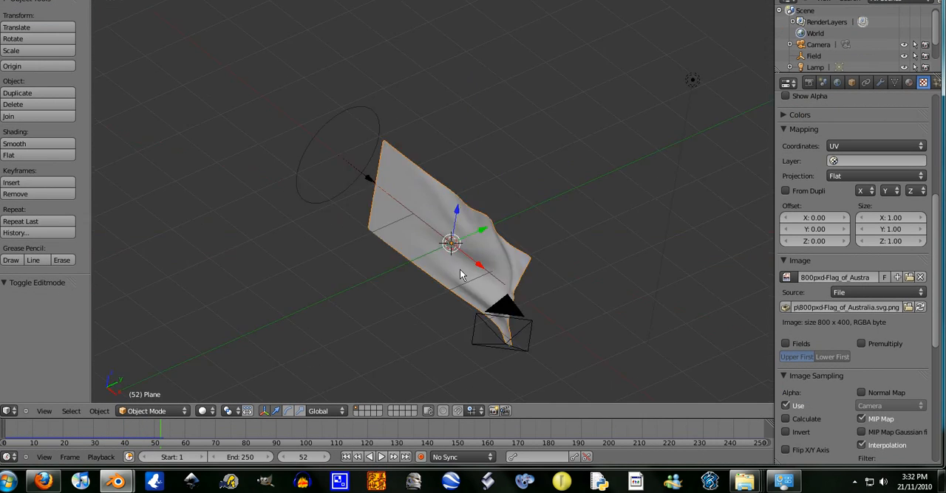
Shift the lamp about 5 units across, away from the cloth flag
{"action": "left_click", "coordinate": [815, 67]}
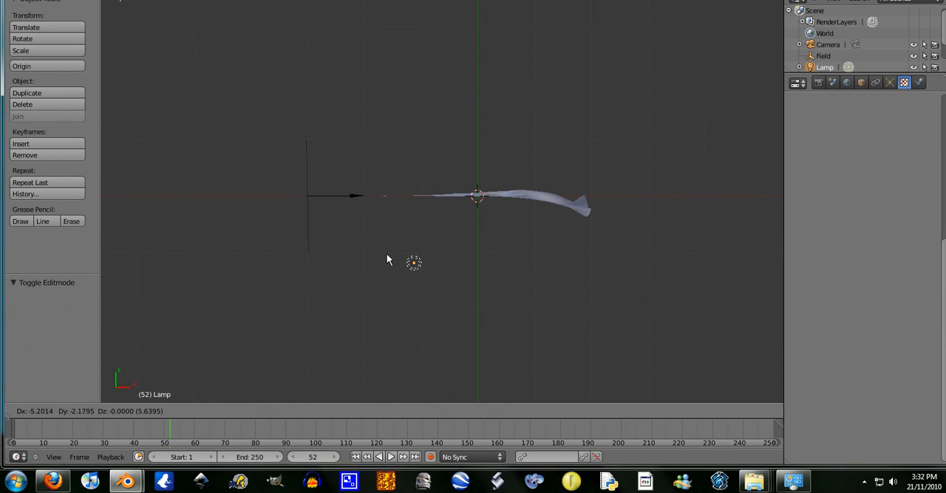
{"action": "left_click", "coordinate": [411, 263]}
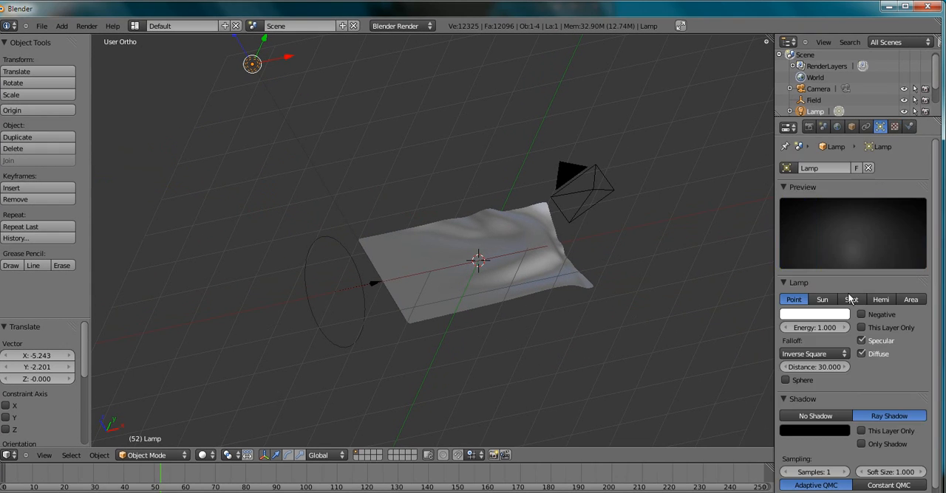
Change the lamp to a Sun and reposition it from an orthographic view
{"action": "left_click", "coordinate": [822, 300]}
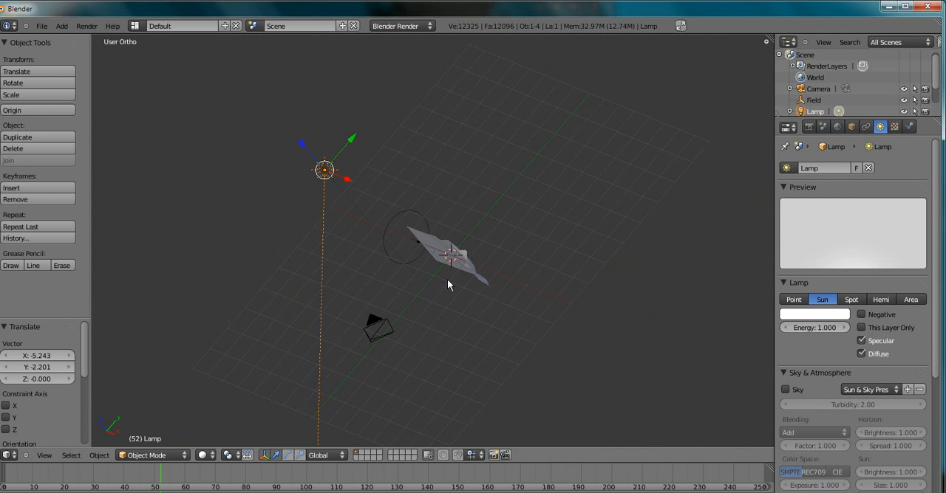
{"action": "mouse_move", "coordinate": [524, 251]}
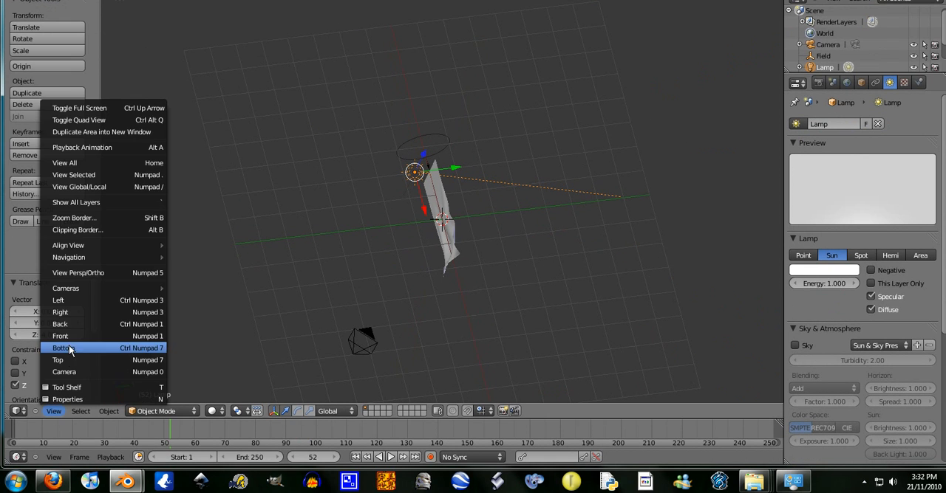
{"action": "left_click", "coordinate": [62, 348]}
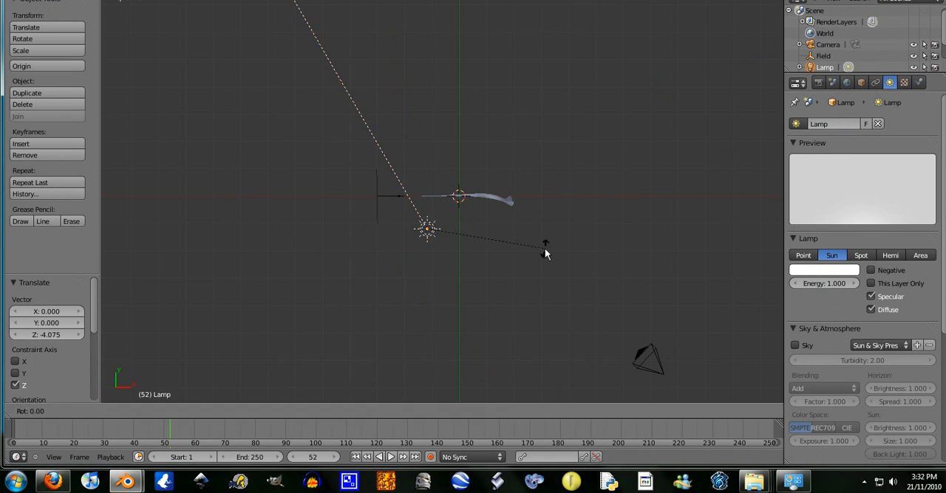
{"action": "mouse_move", "coordinate": [436, 271]}
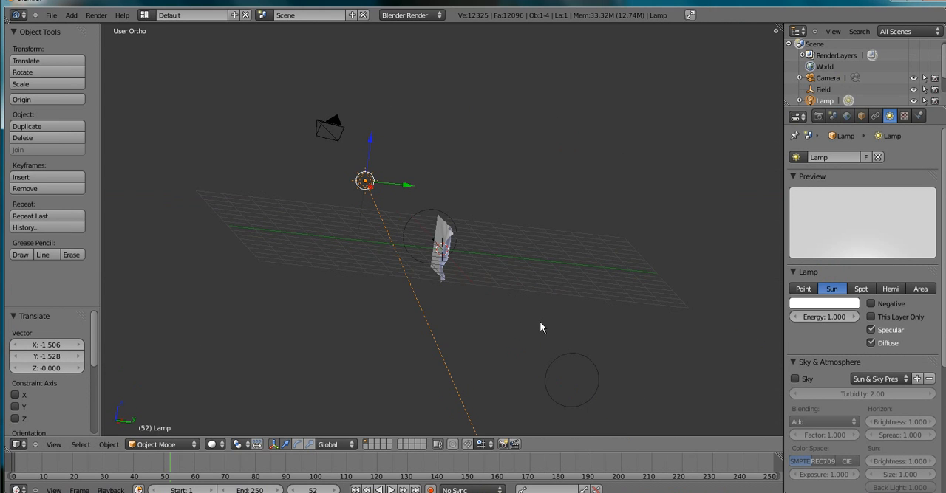
{"action": "mouse_move", "coordinate": [603, 256]}
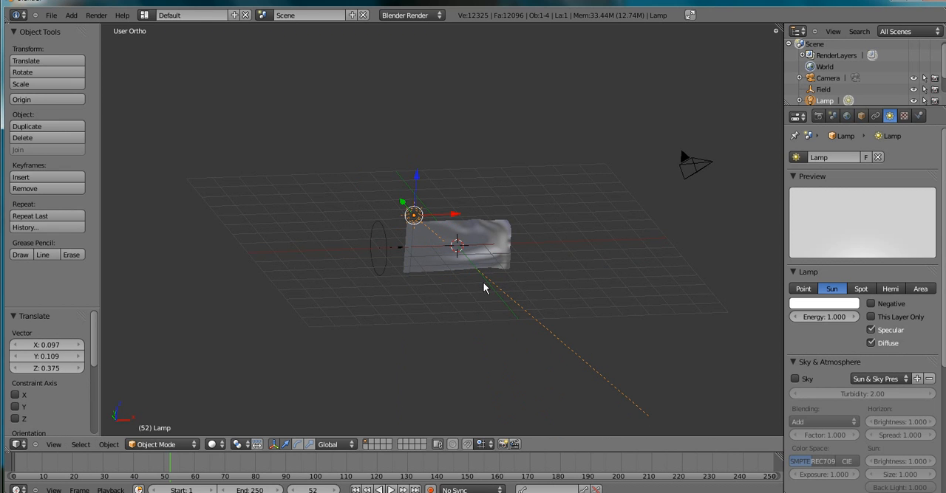
{"action": "left_click", "coordinate": [27, 126]}
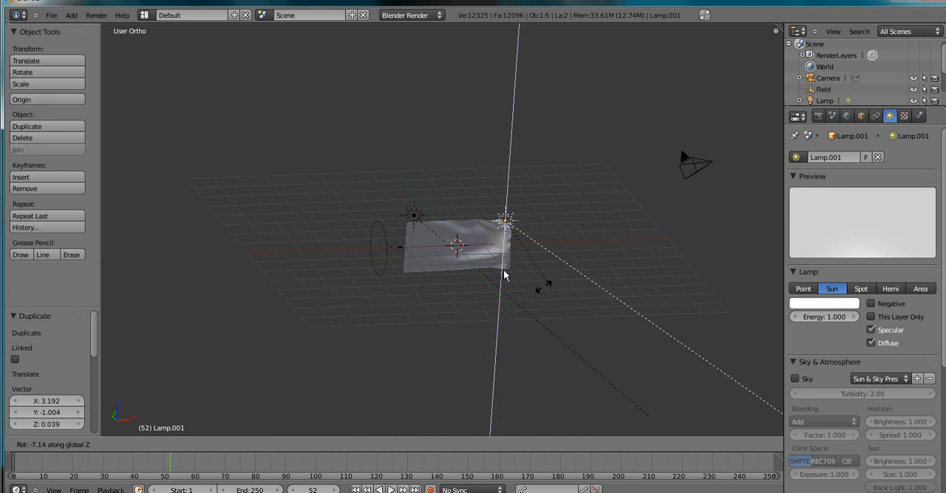
{"action": "mouse_move", "coordinate": [720, 299]}
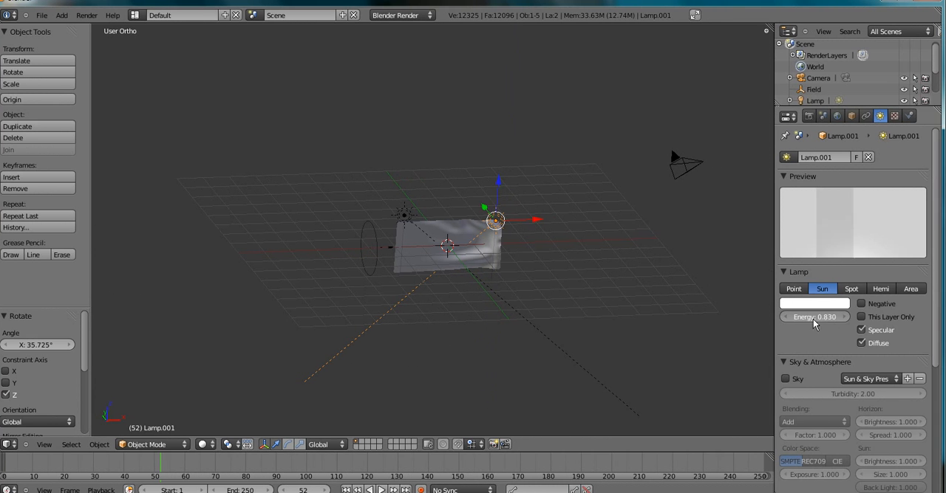
Give the duplicated sun lamp energy 0.570 and a pale blue colour
{"action": "left_click_drag", "start_coordinate": [824, 317], "coordinate": [812, 316]}
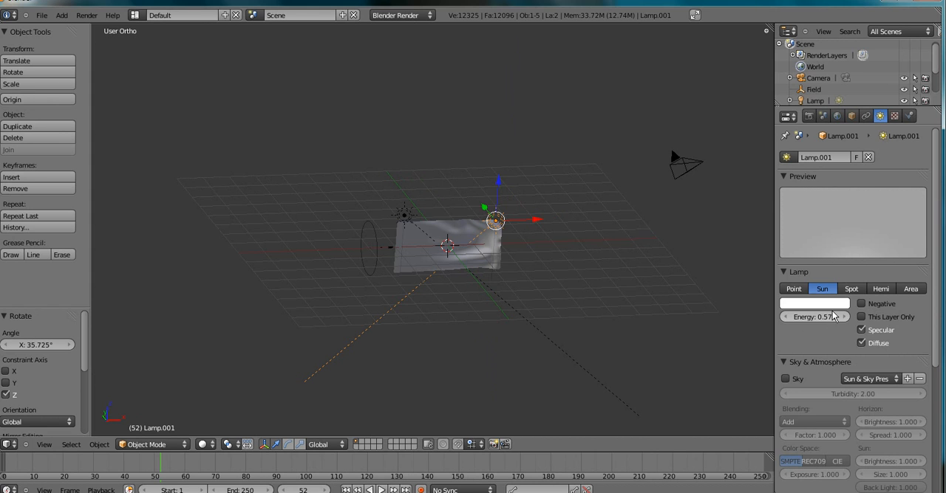
{"action": "left_click", "coordinate": [813, 304]}
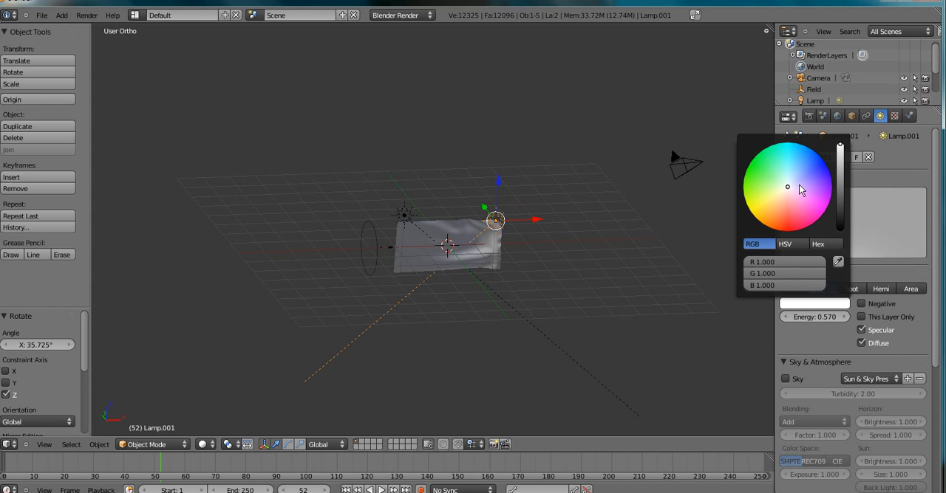
{"action": "left_click", "coordinate": [805, 171]}
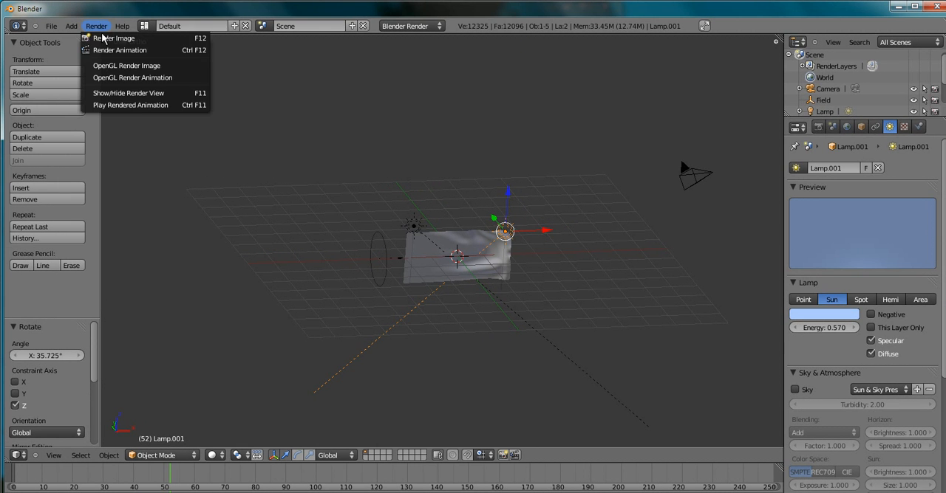
Select the camera in bottom orthographic view and clear its rotation and location
{"action": "left_click", "coordinate": [114, 38]}
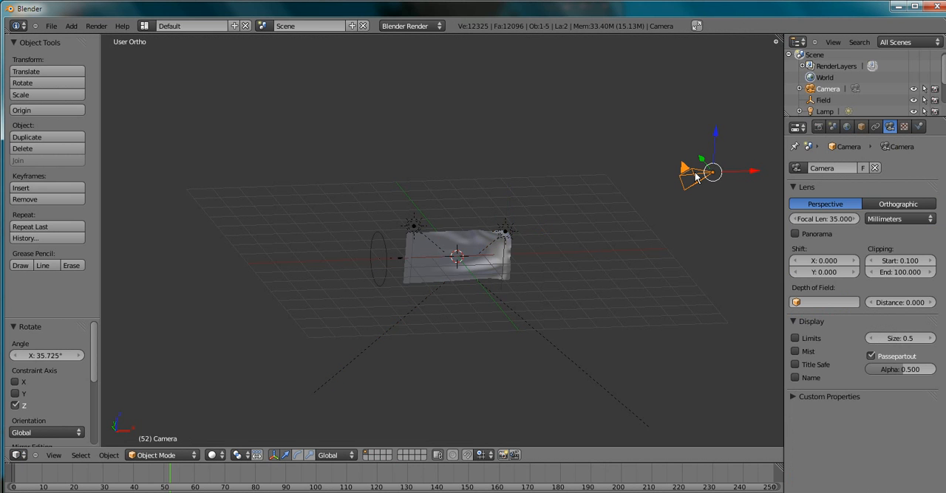
{"action": "left_click", "coordinate": [53, 455]}
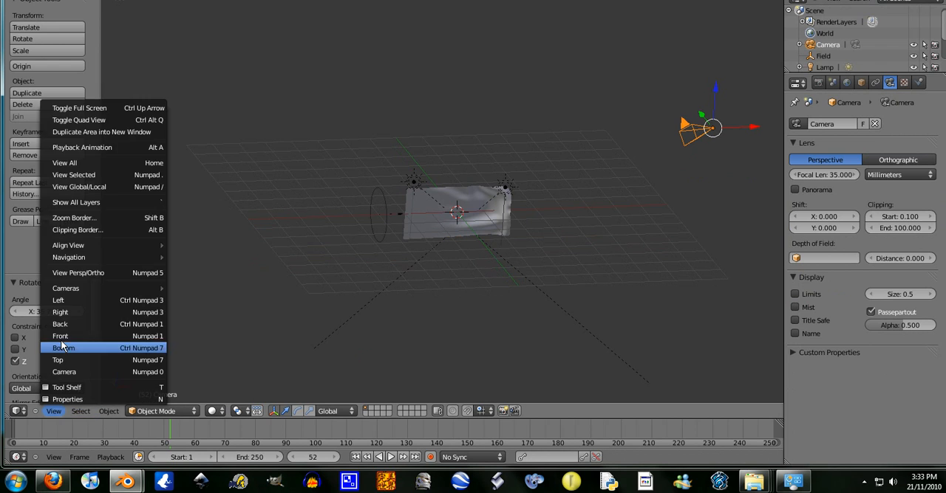
{"action": "left_click", "coordinate": [63, 348]}
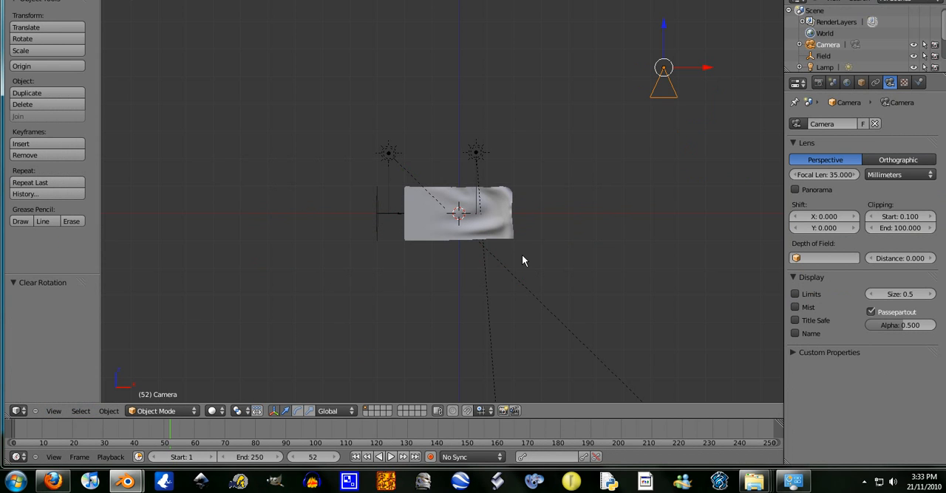
{"action": "left_click", "coordinate": [458, 214]}
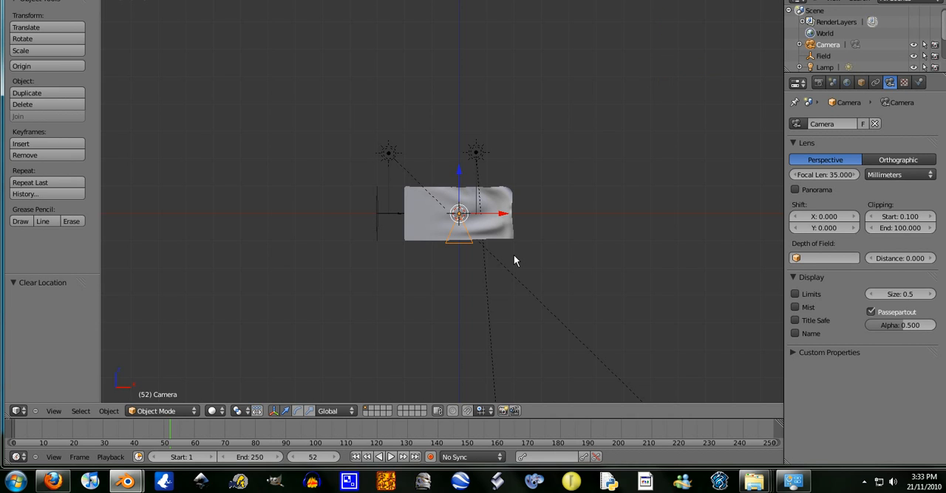
{"action": "mouse_move", "coordinate": [521, 253]}
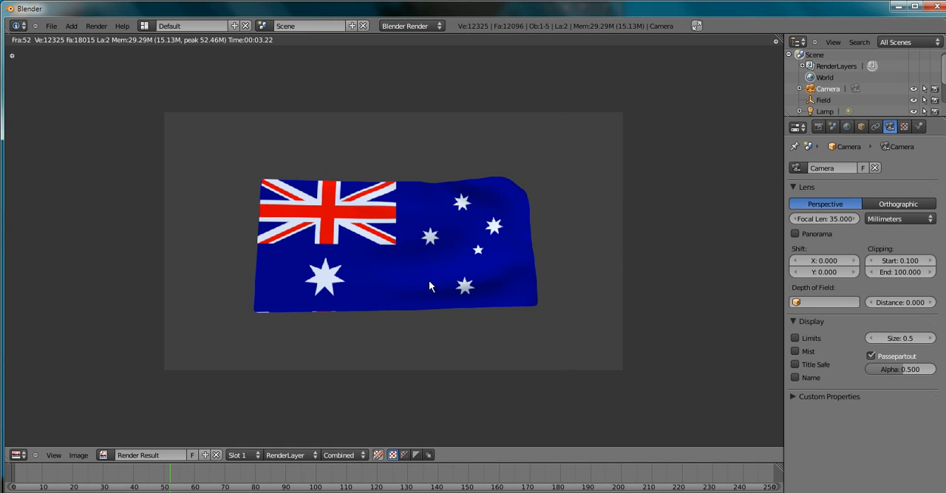
{"action": "mouse_move", "coordinate": [281, 309]}
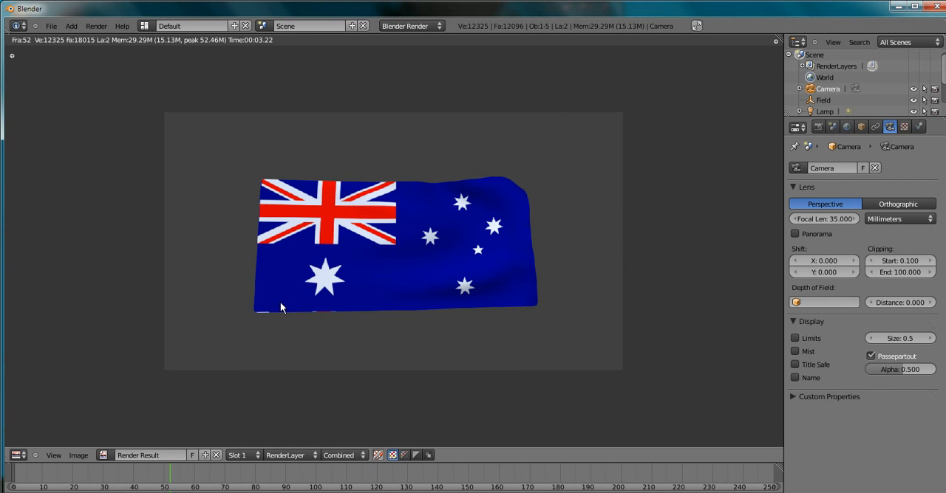
{"action": "mouse_move", "coordinate": [274, 251]}
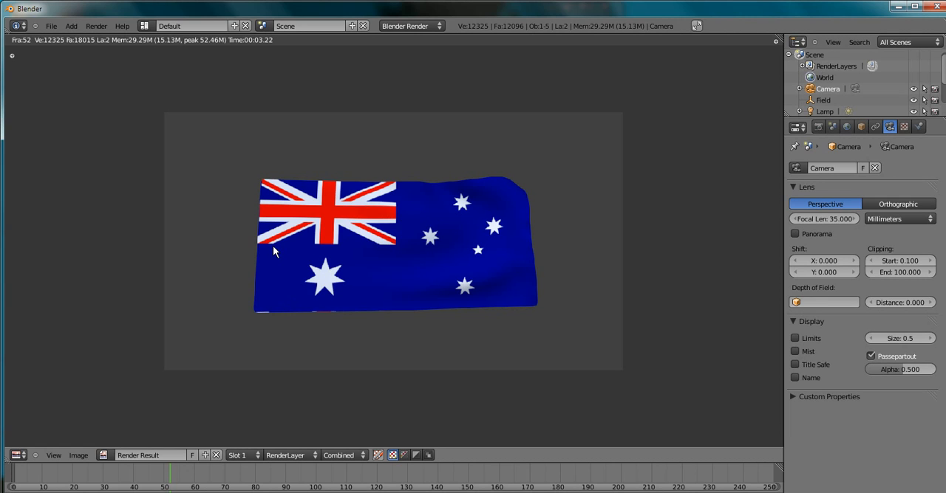
{"action": "mouse_move", "coordinate": [240, 200]}
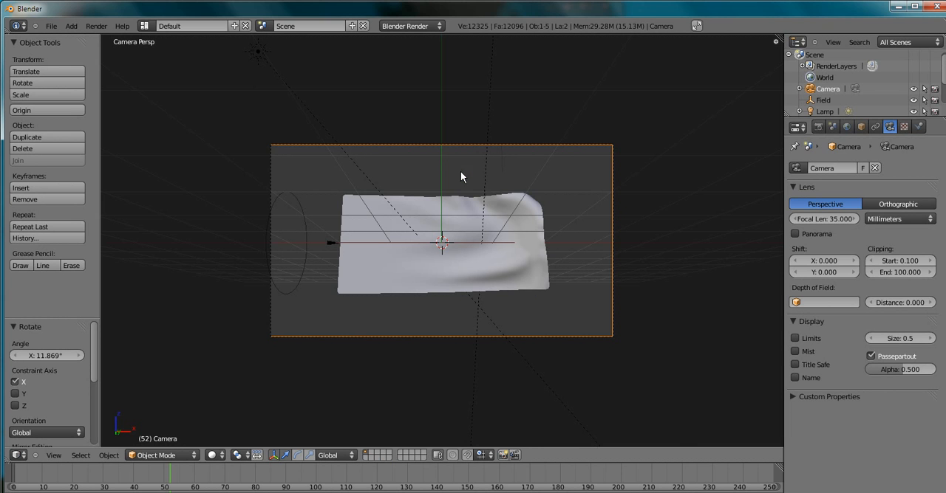
{"action": "mouse_move", "coordinate": [384, 225]}
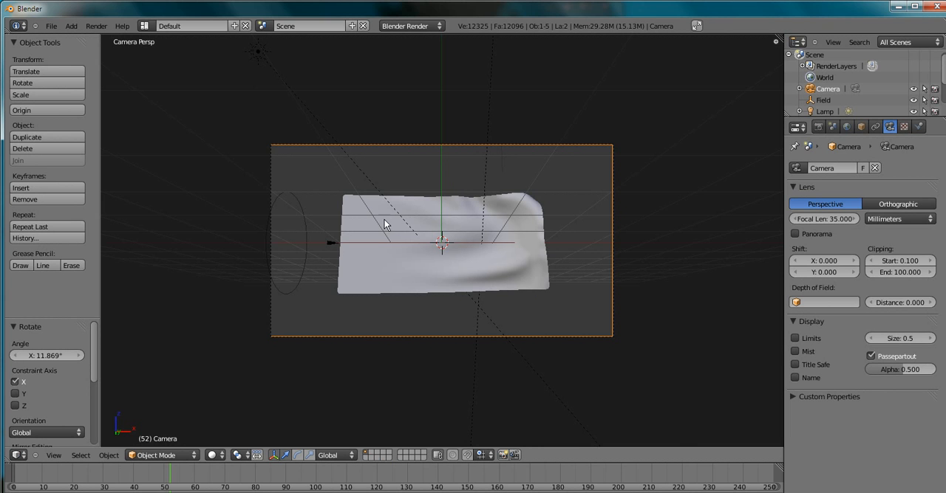
{"action": "mouse_move", "coordinate": [316, 90]}
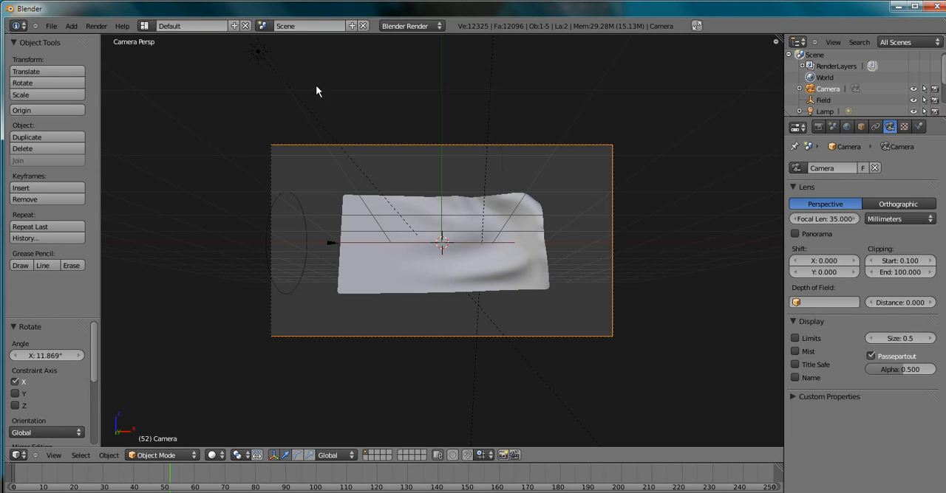
{"action": "mouse_move", "coordinate": [341, 178]}
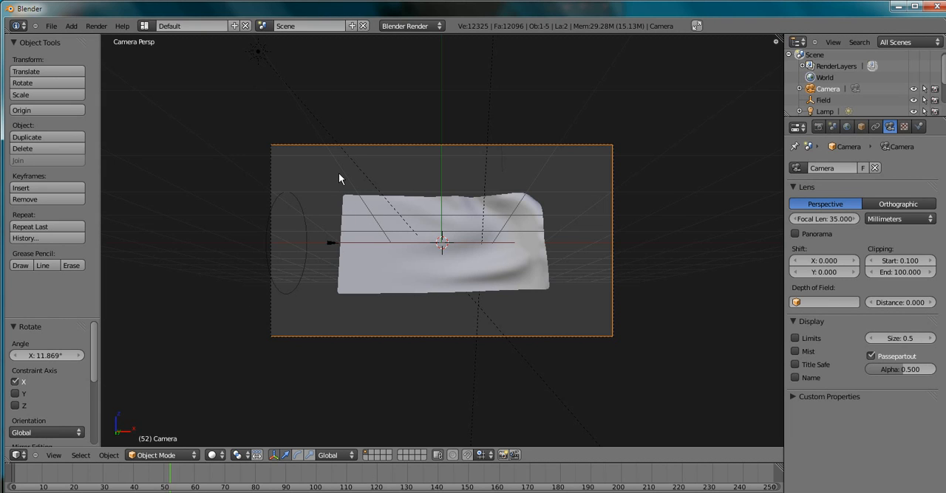
{"action": "mouse_move", "coordinate": [456, 168]}
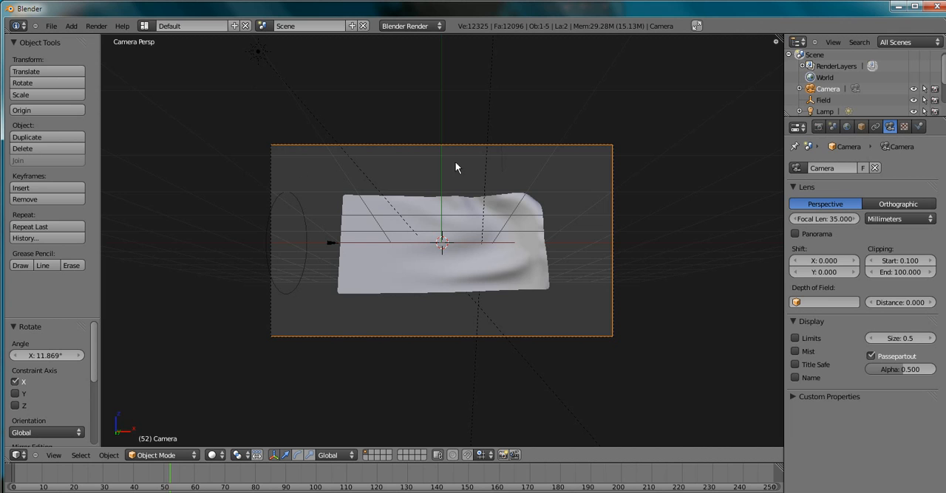
Rotate the camera about 11.9° on X so the flag sits centred in camera view
{"action": "left_click", "coordinate": [71, 26]}
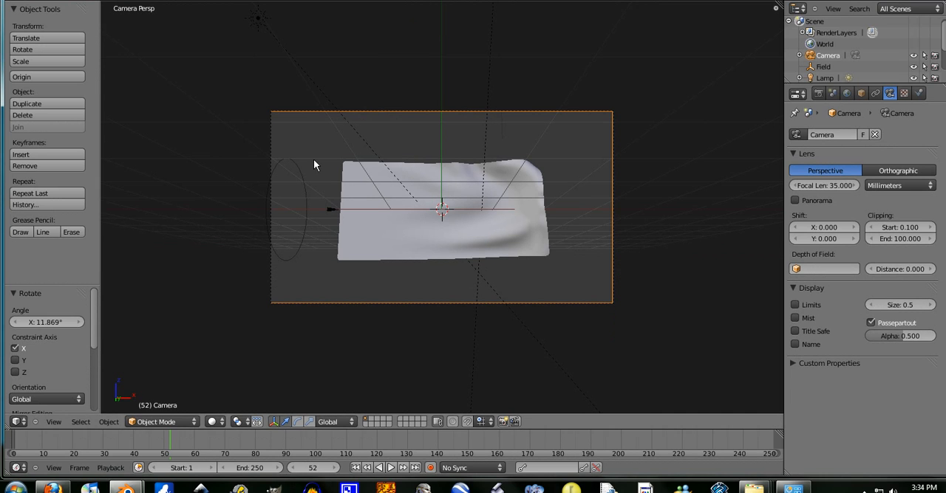
{"action": "mouse_move", "coordinate": [328, 161]}
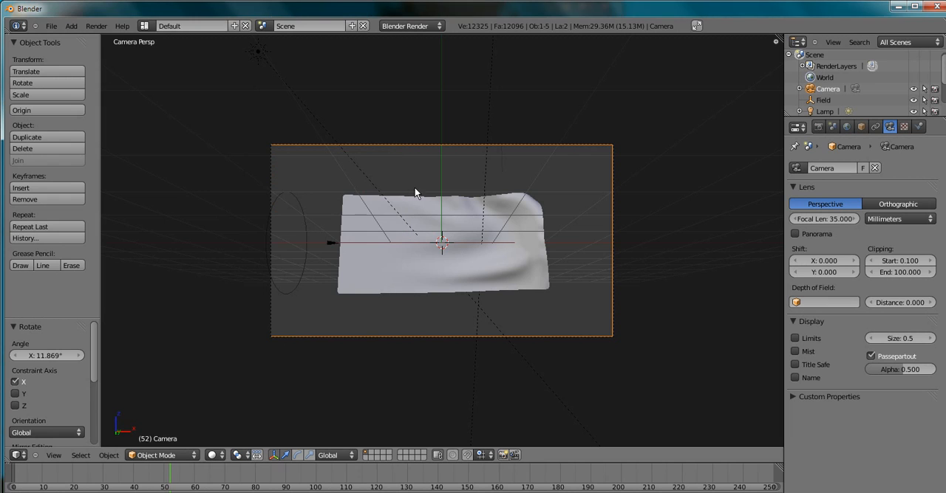
Add a cylinder and move it down beside the flag's left edge as the pole
{"action": "left_click", "coordinate": [71, 26]}
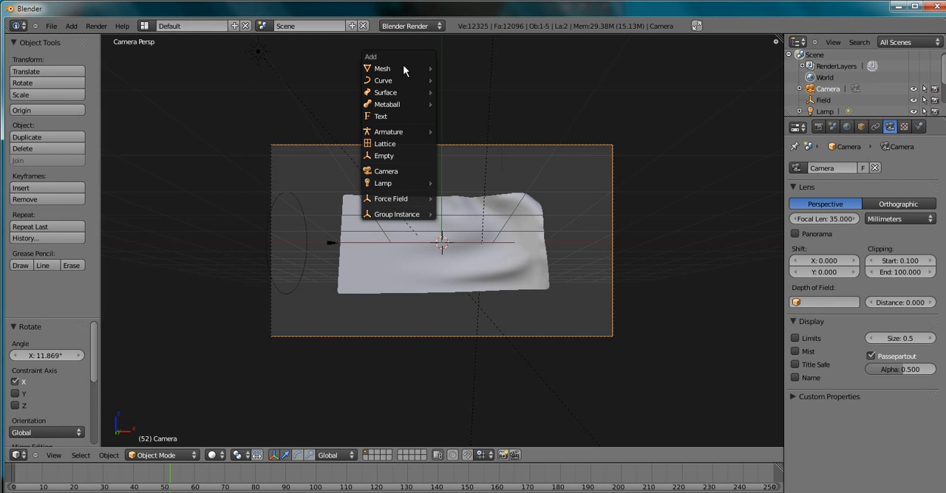
{"action": "left_click", "coordinate": [382, 68]}
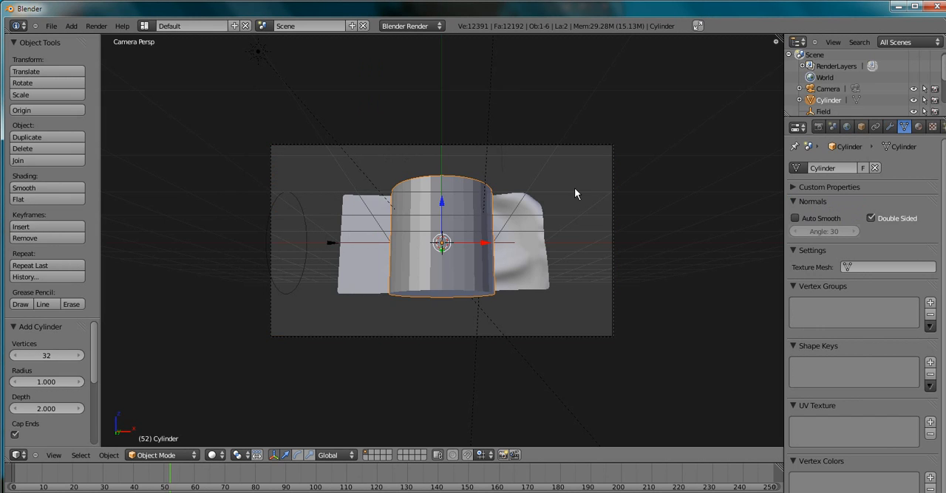
{"action": "left_click_drag", "start_coordinate": [577, 194], "coordinate": [538, 223]}
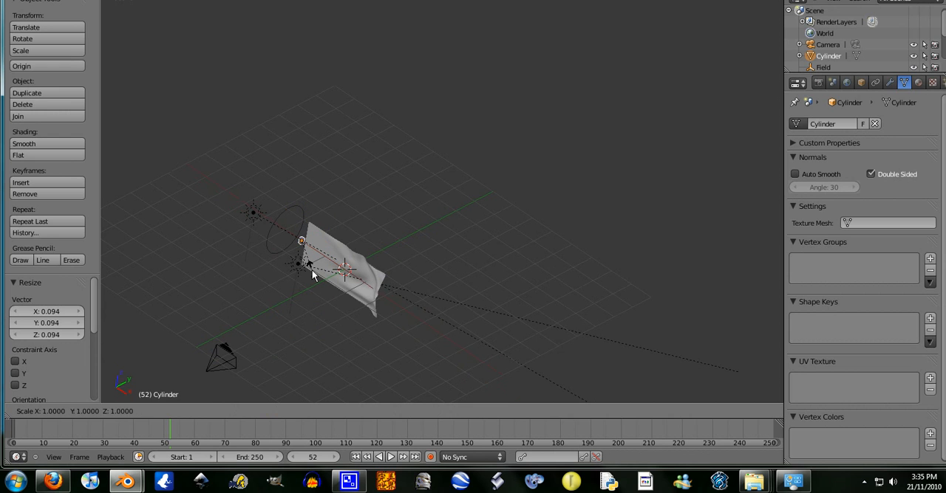
{"action": "key", "text": "z"}
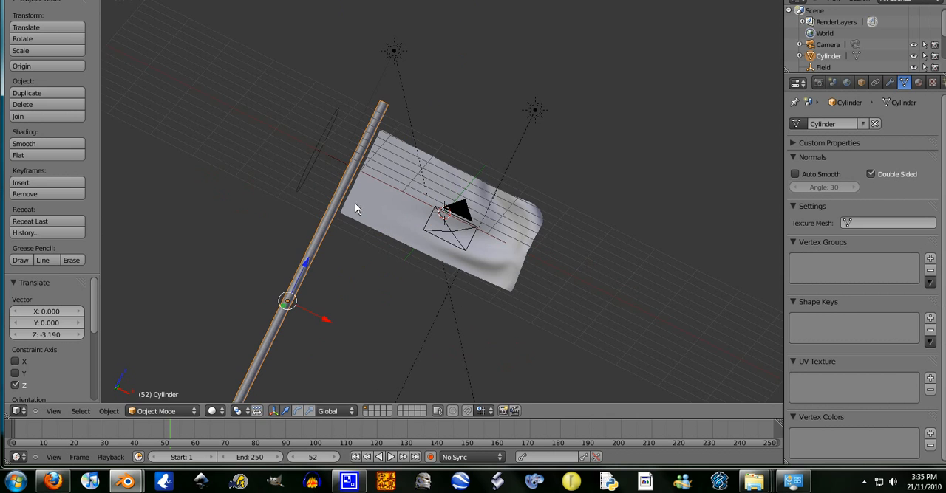
Switch to the front view and create a new material for the pole
{"action": "left_click", "coordinate": [53, 411]}
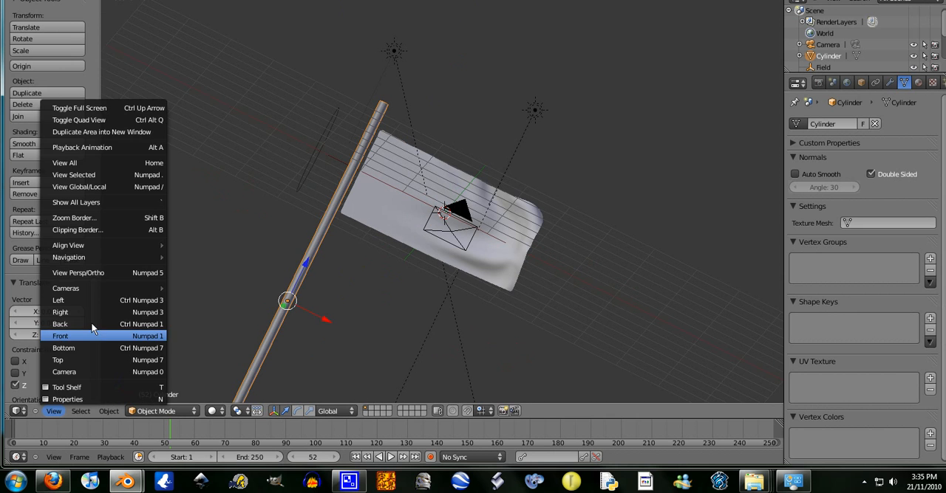
{"action": "left_click", "coordinate": [60, 336]}
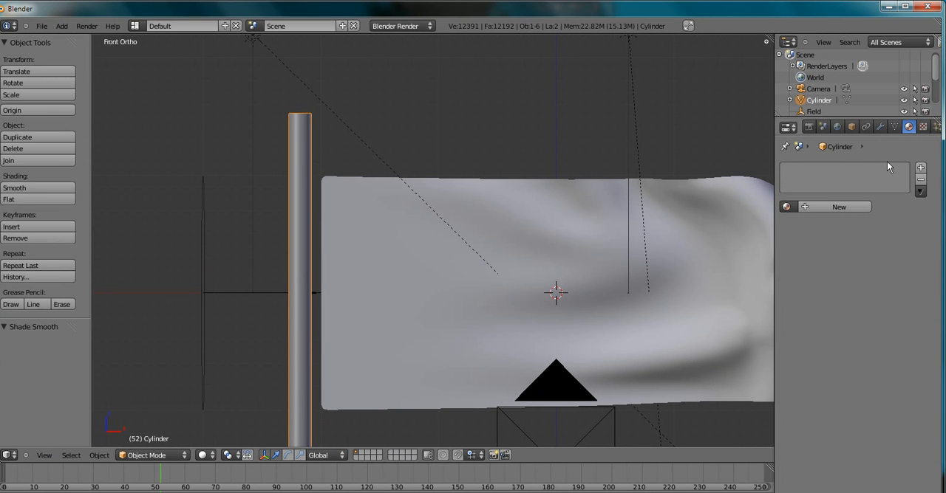
{"action": "left_click", "coordinate": [839, 206]}
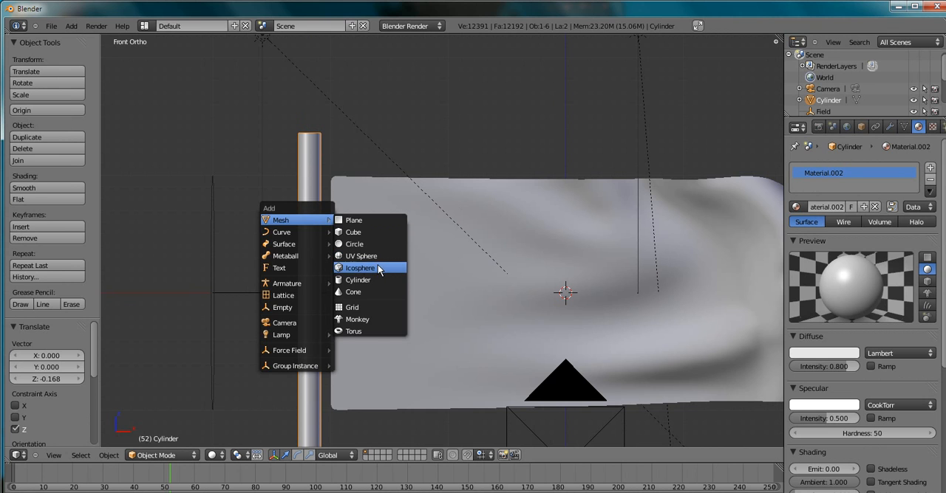
Add a small rope cylinder against the pole near the flag's top corner, then enter Edit Mode
{"action": "left_click", "coordinate": [358, 280]}
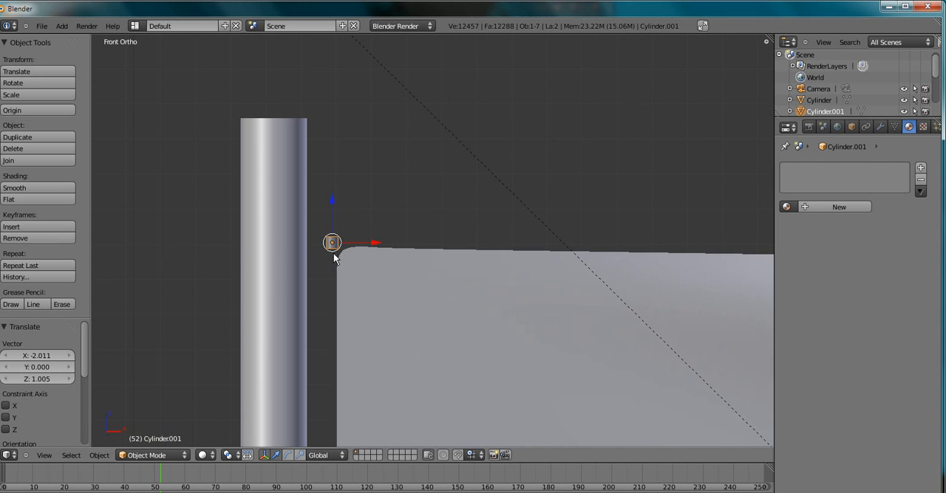
{"action": "key", "text": "r"}
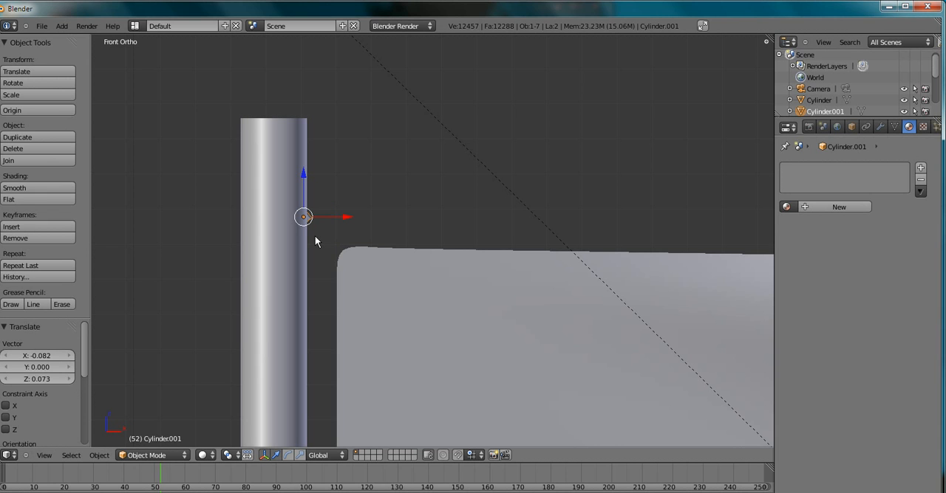
{"action": "key", "text": "Tab"}
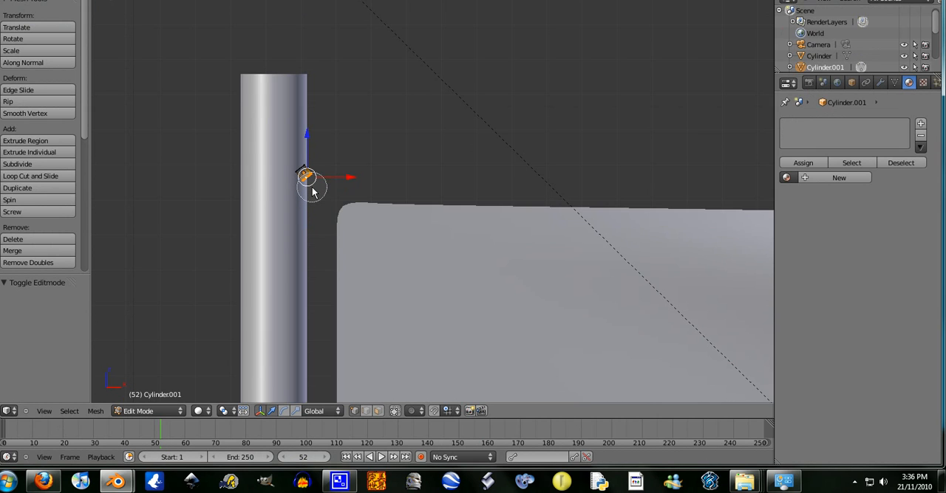
{"action": "mouse_move", "coordinate": [312, 193]}
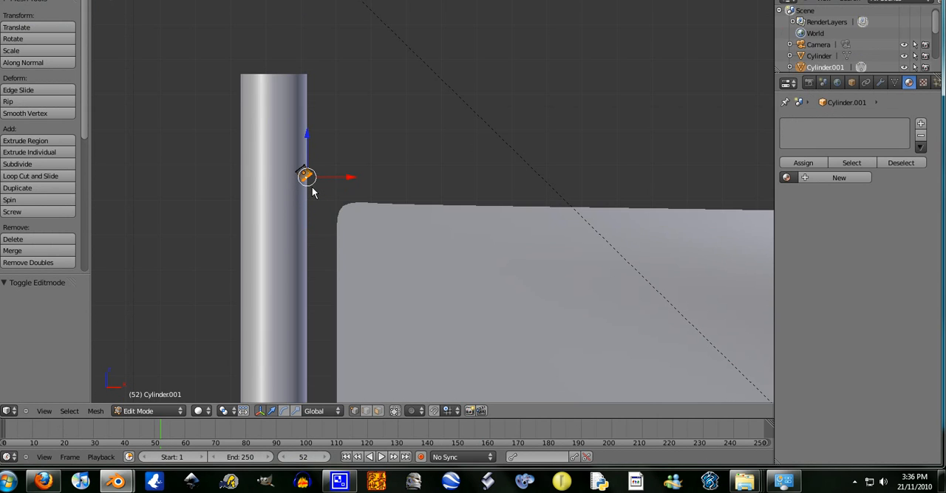
Extrude the small cylinder out to the flag's corner, down its edge and back to the pole
{"action": "left_click_drag", "start_coordinate": [306, 178], "coordinate": [344, 225]}
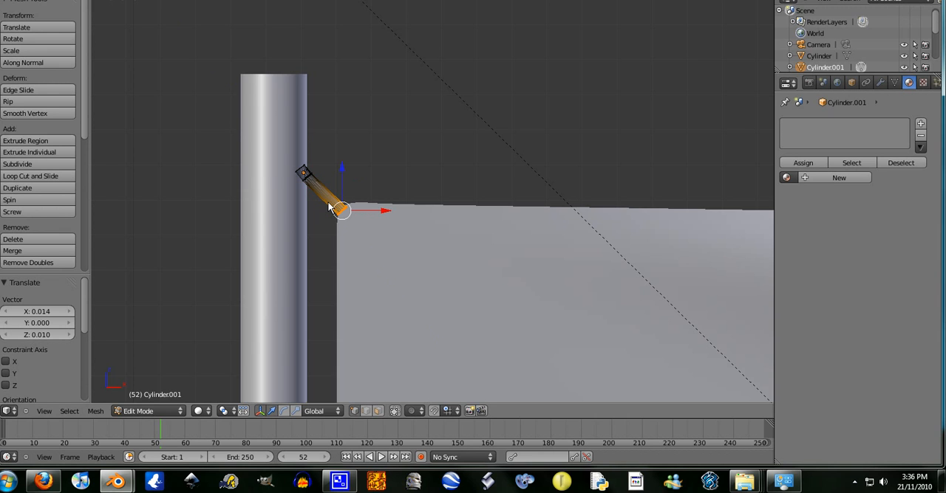
{"action": "left_click", "coordinate": [30, 176]}
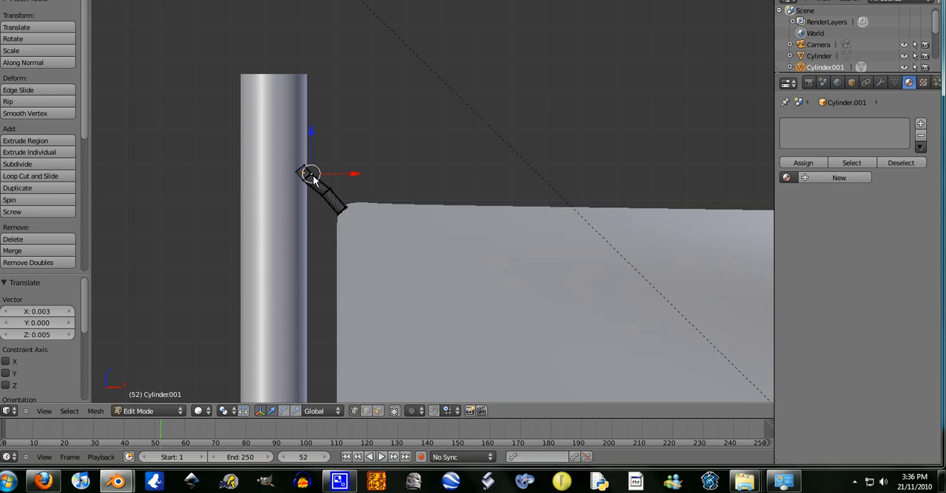
{"action": "left_click", "coordinate": [311, 177]}
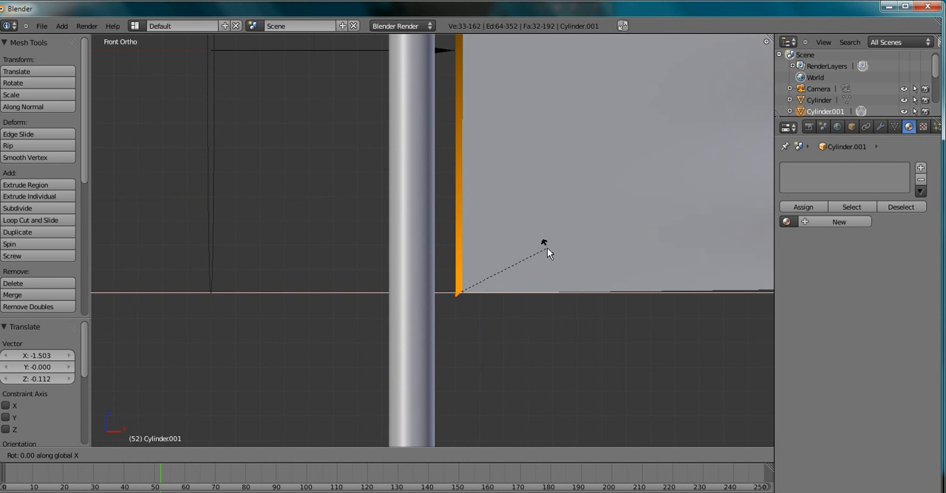
{"action": "mouse_move", "coordinate": [469, 323]}
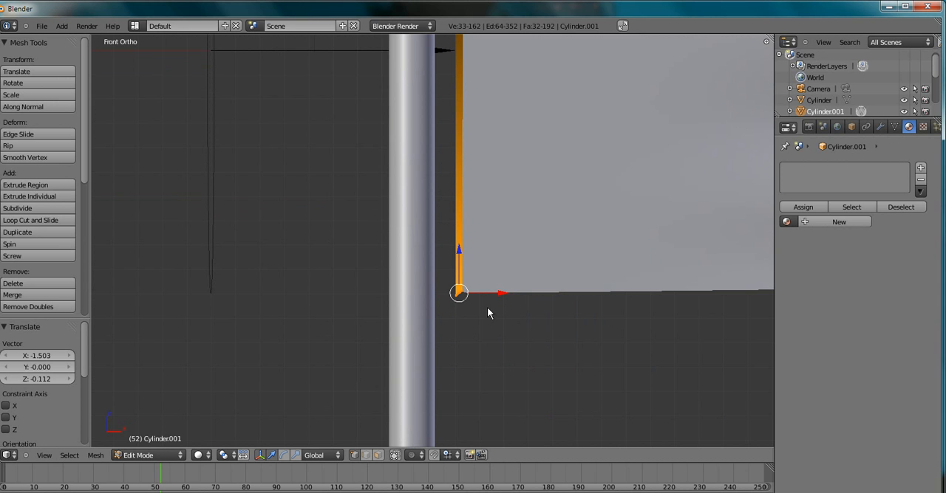
{"action": "mouse_move", "coordinate": [468, 323]}
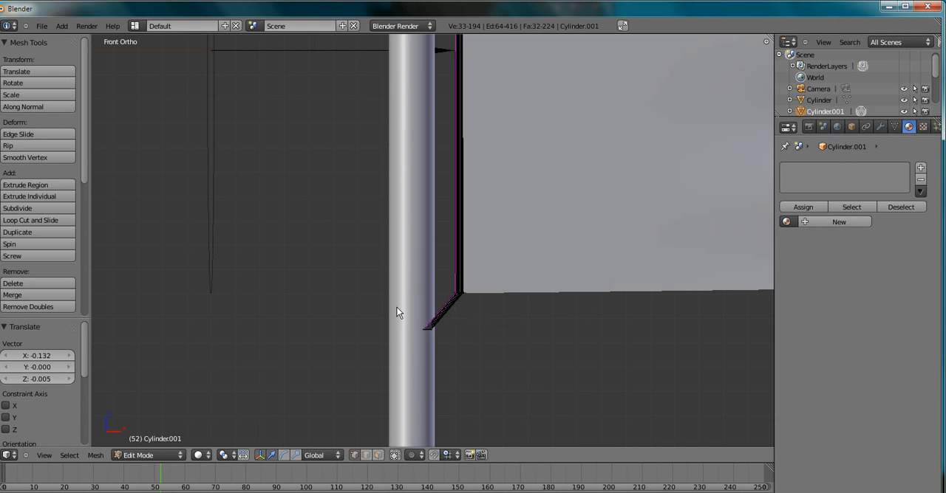
{"action": "left_click", "coordinate": [31, 220]}
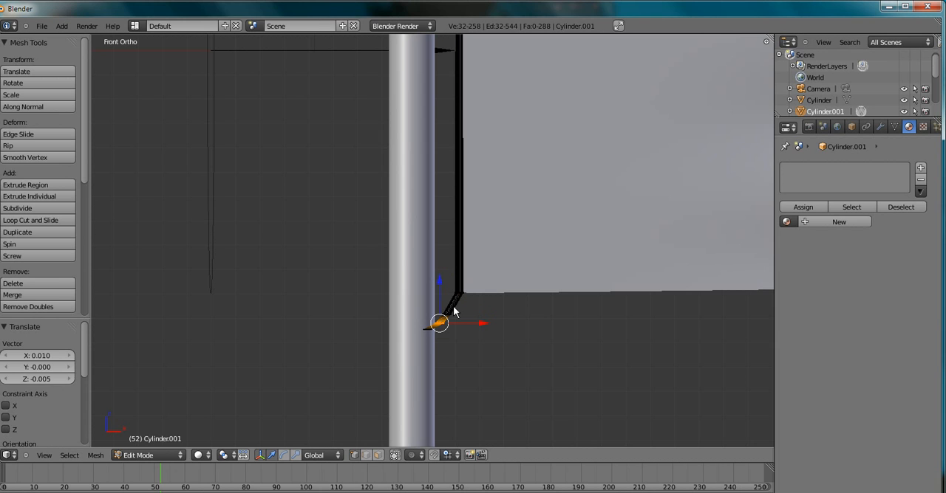
{"action": "left_click", "coordinate": [31, 221]}
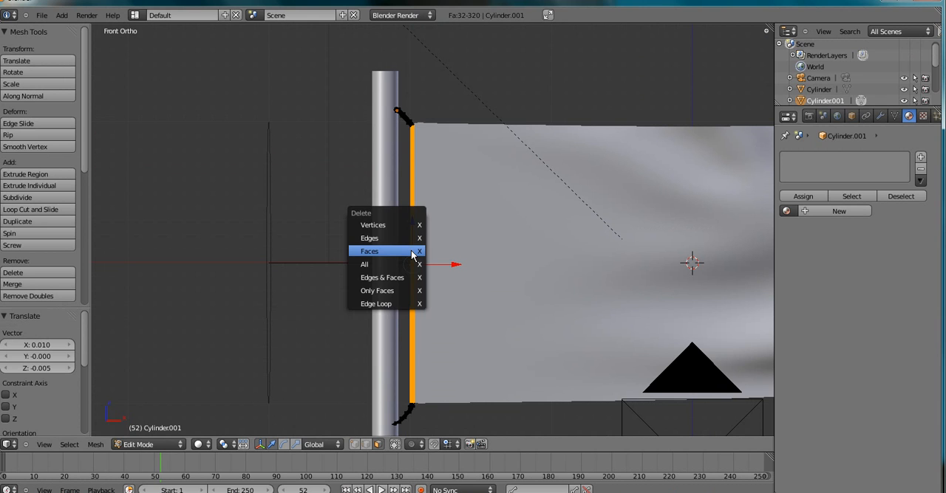
Delete the rope faces along the flag's edge, leaving ties at the top and bottom corners
{"action": "left_click", "coordinate": [368, 251]}
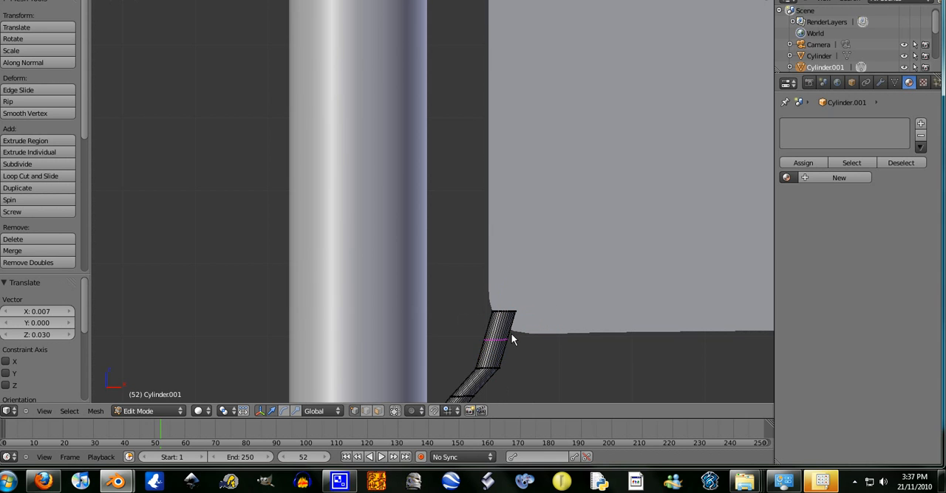
{"action": "left_click", "coordinate": [31, 176]}
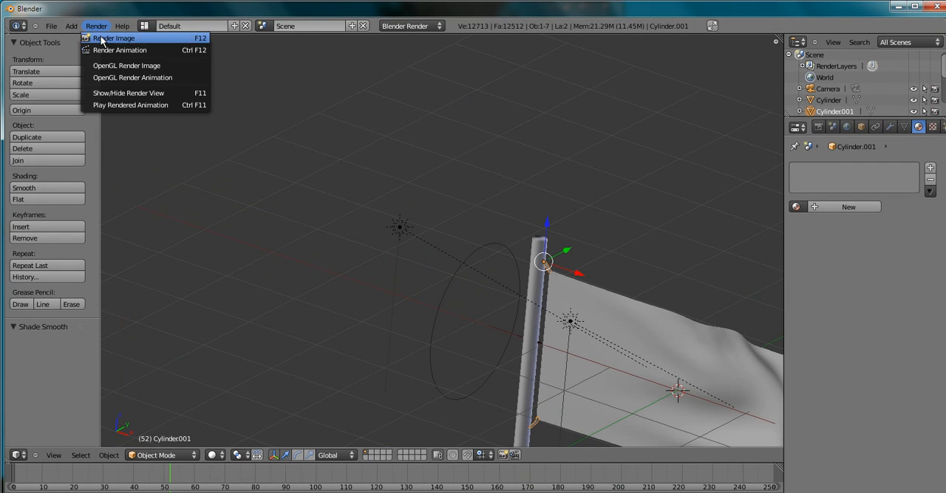
Render the camera view of the Australian flag beside its pole and rope
{"action": "left_click", "coordinate": [114, 38]}
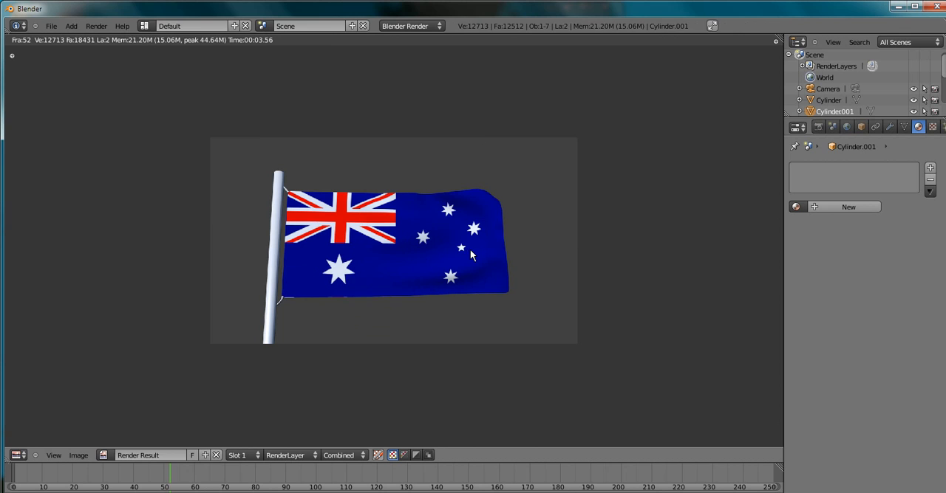
{"action": "mouse_move", "coordinate": [538, 248]}
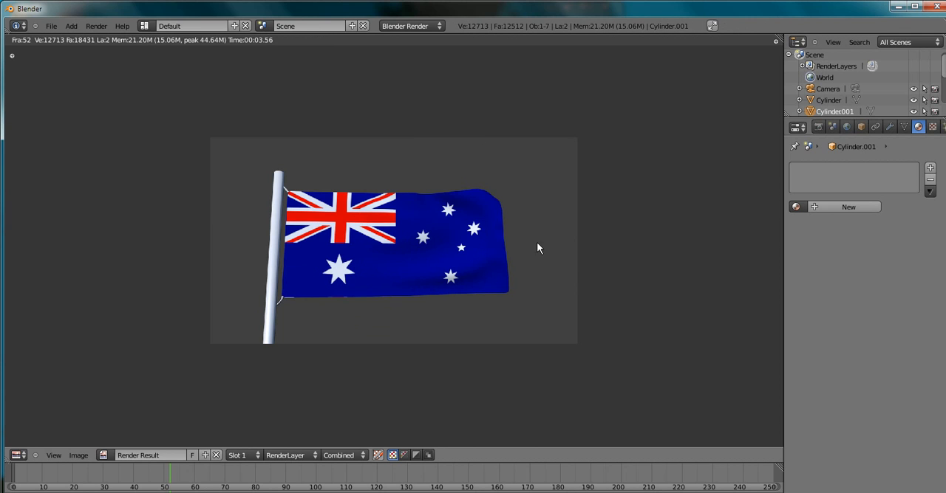
{"action": "mouse_move", "coordinate": [288, 135]}
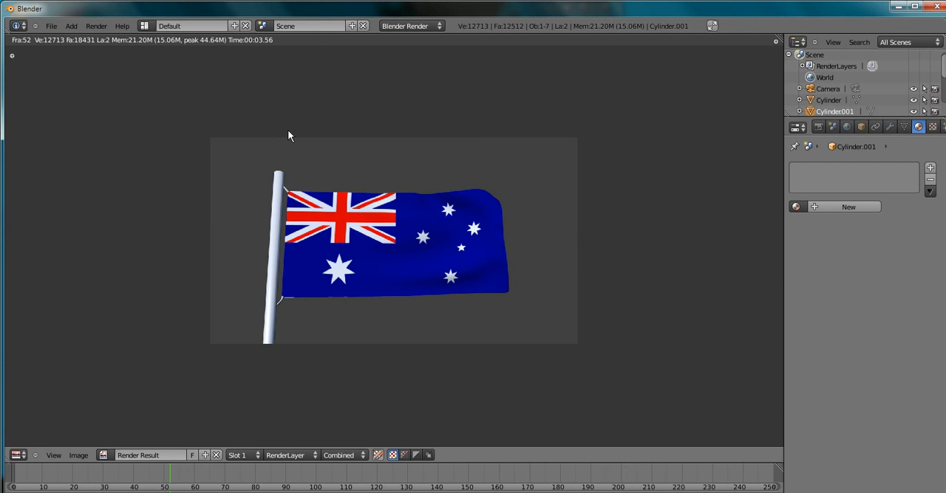
{"action": "mouse_move", "coordinate": [290, 335]}
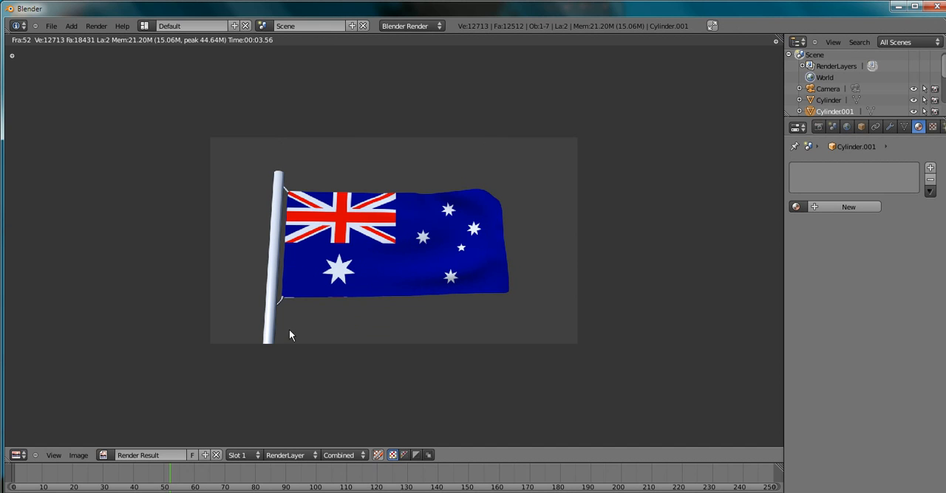
{"action": "mouse_move", "coordinate": [611, 287]}
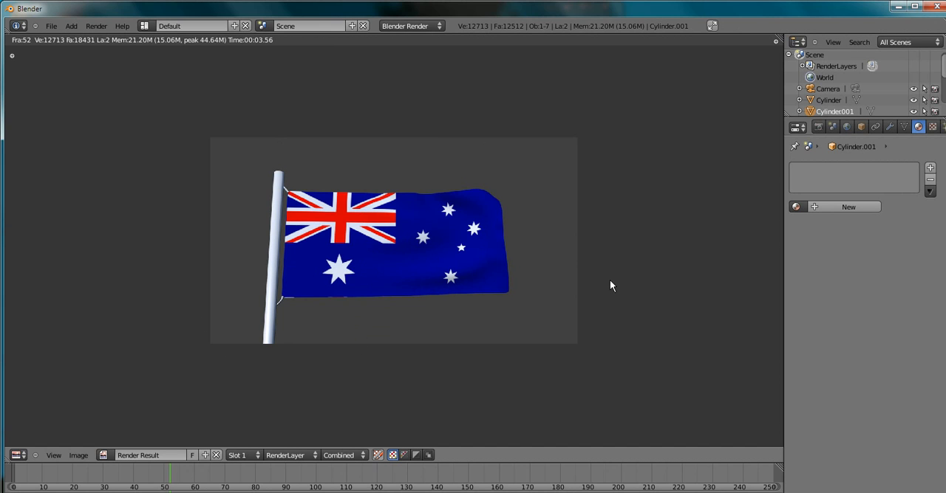
{"action": "mouse_move", "coordinate": [498, 184]}
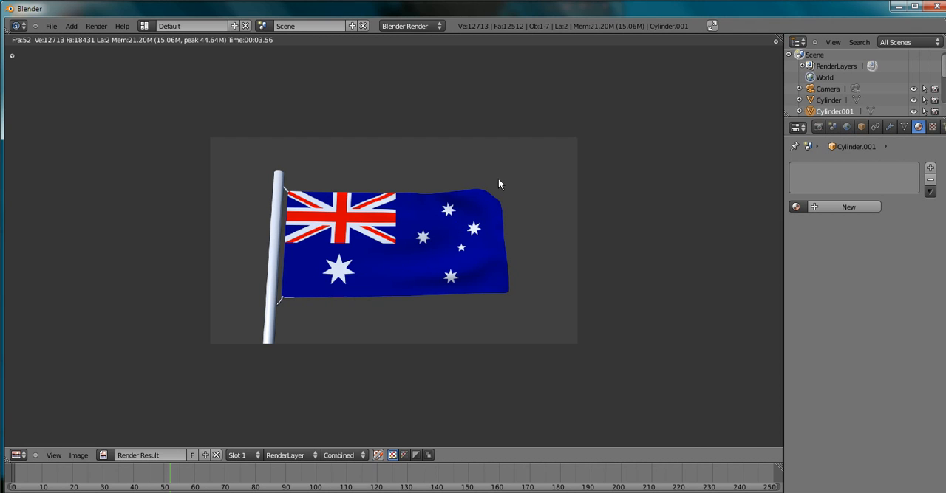